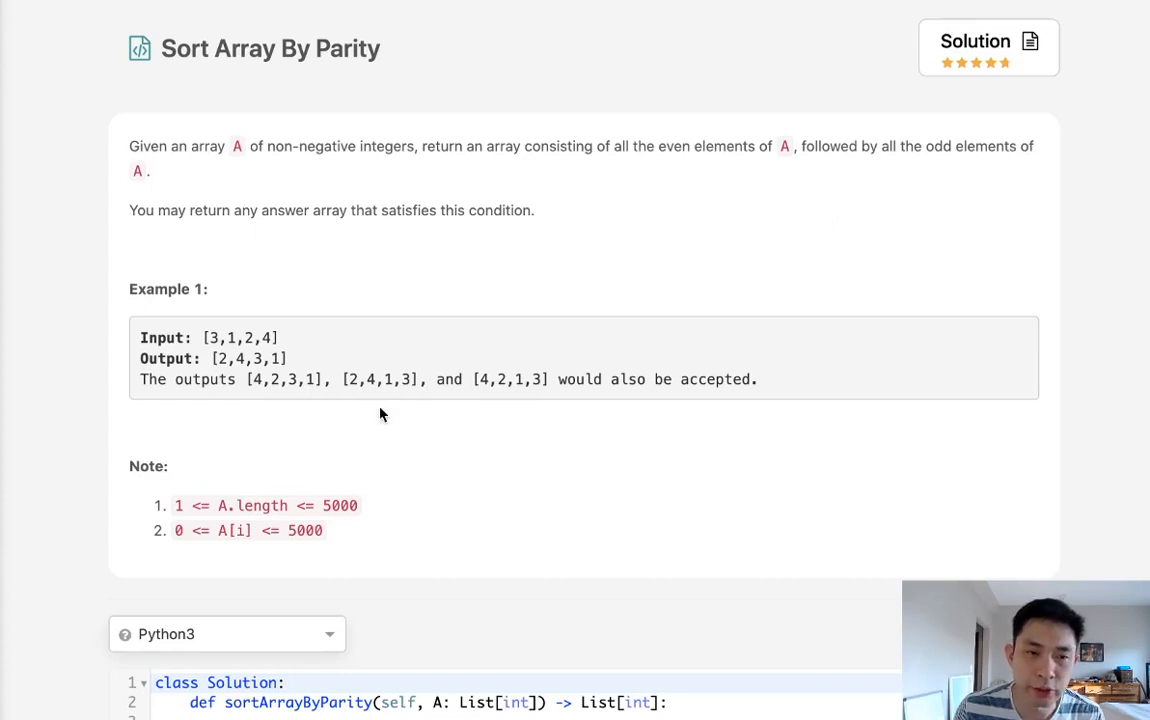
pyautogui.moveTo(336, 108)
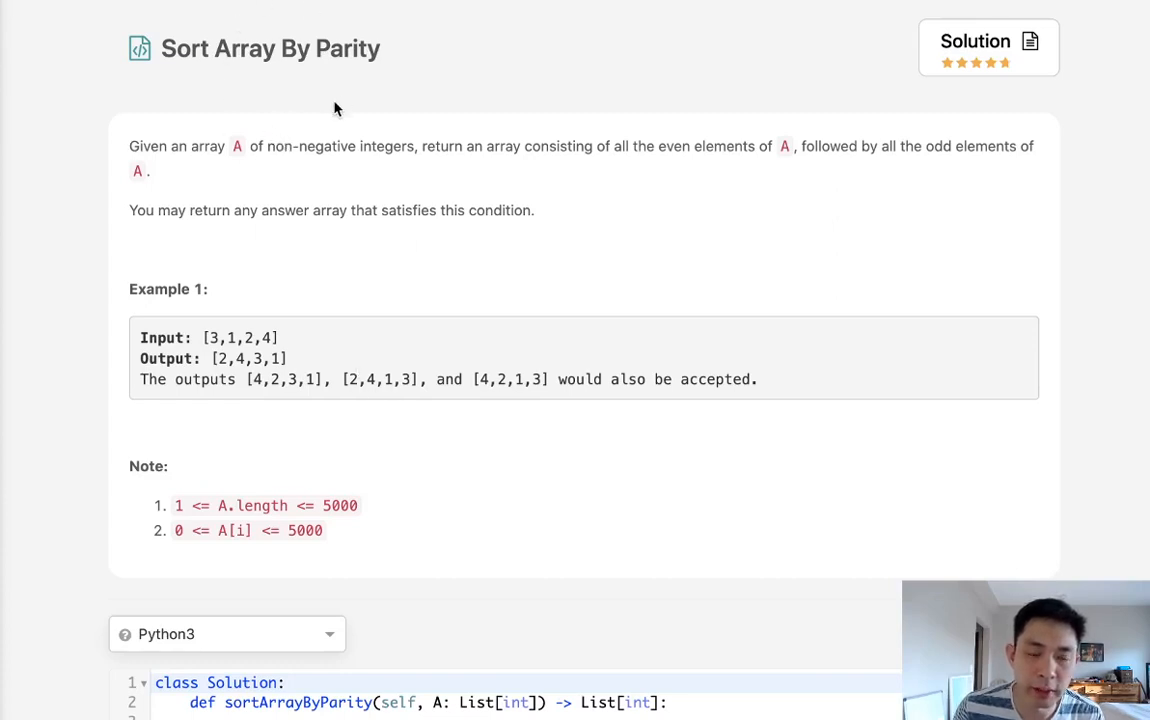
pyautogui.moveTo(410, 137)
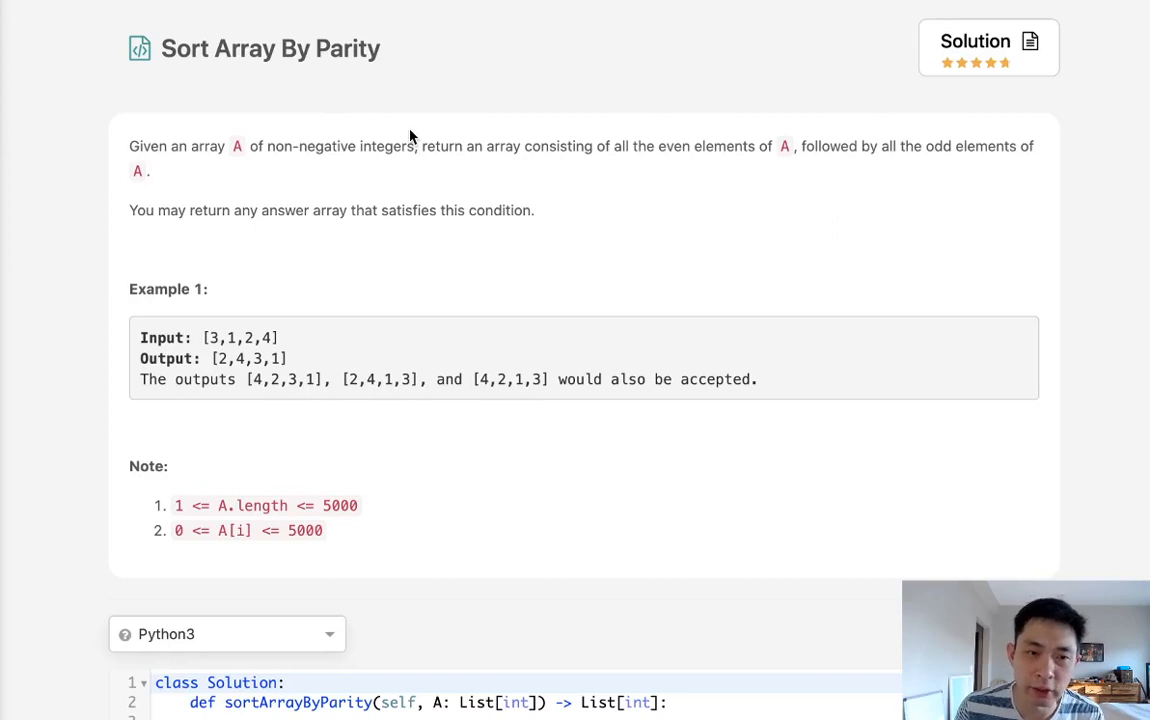
pyautogui.moveTo(164, 169)
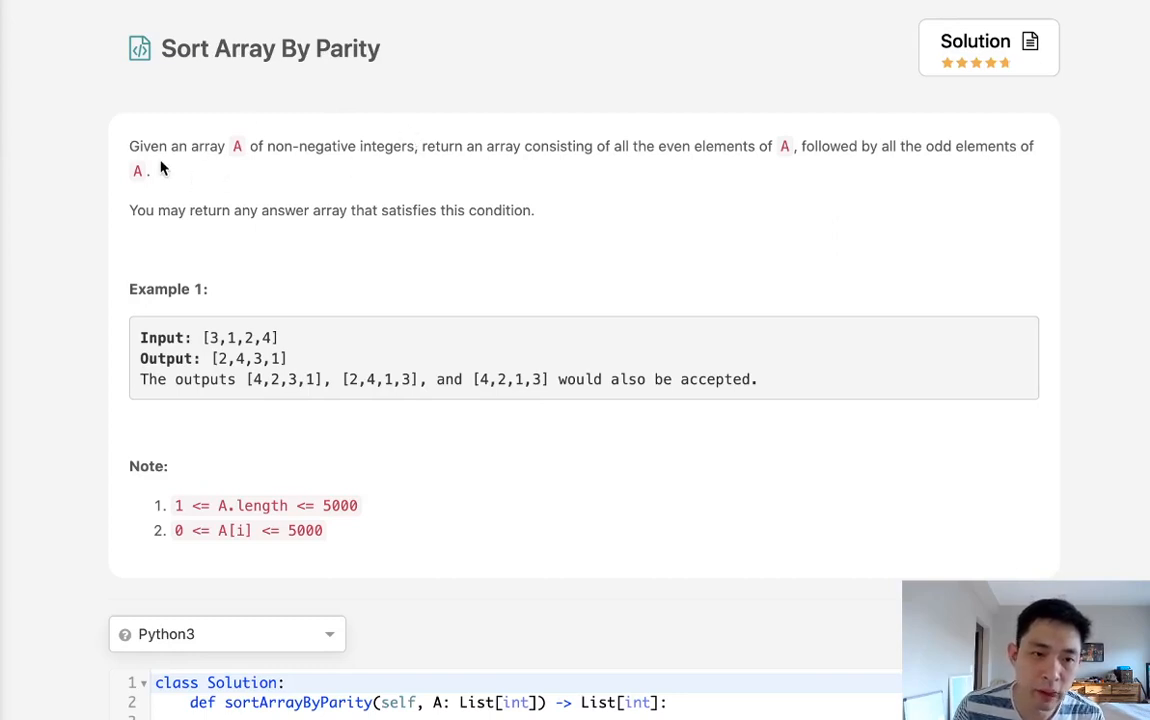
pyautogui.moveTo(476, 170)
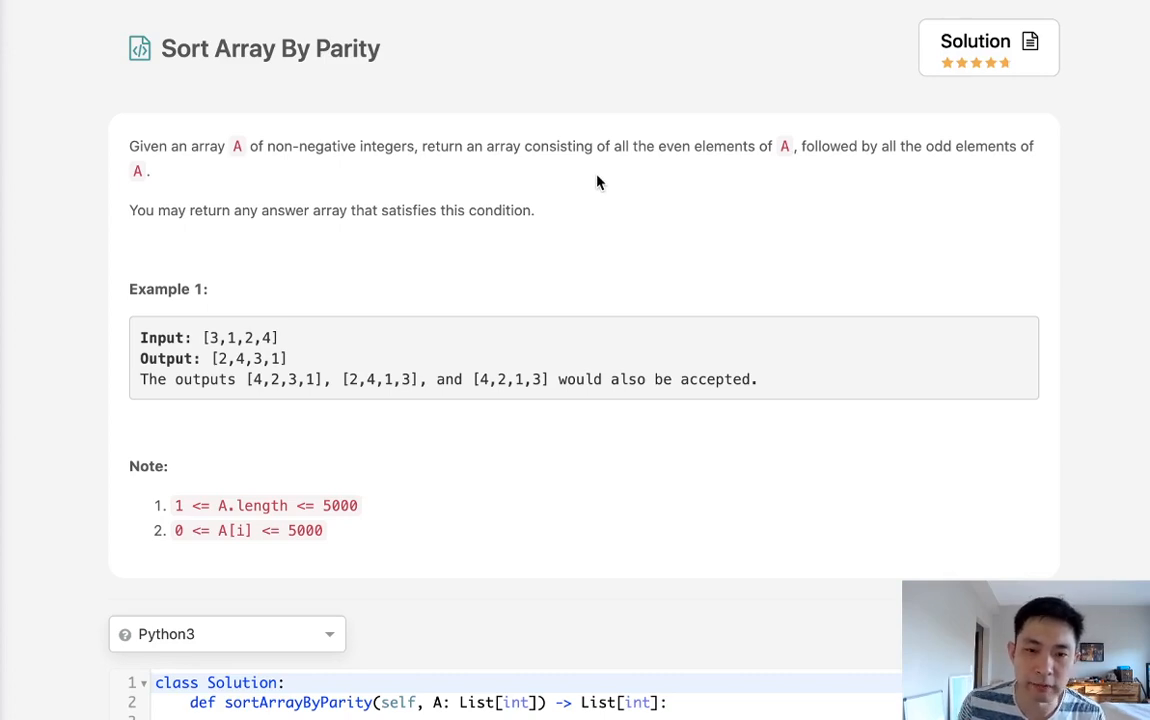
# Scroll down to the empty sortArrayByParity template in the Python3 editor
pyautogui.scroll(-3)
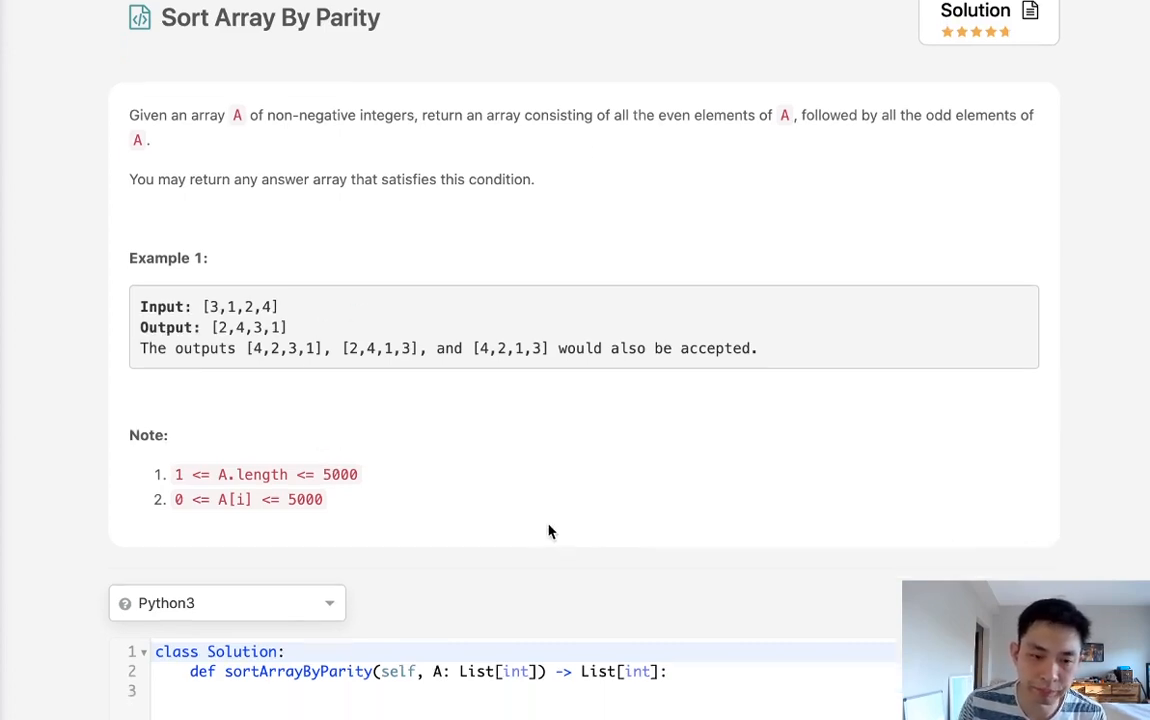
pyautogui.scroll(-3)
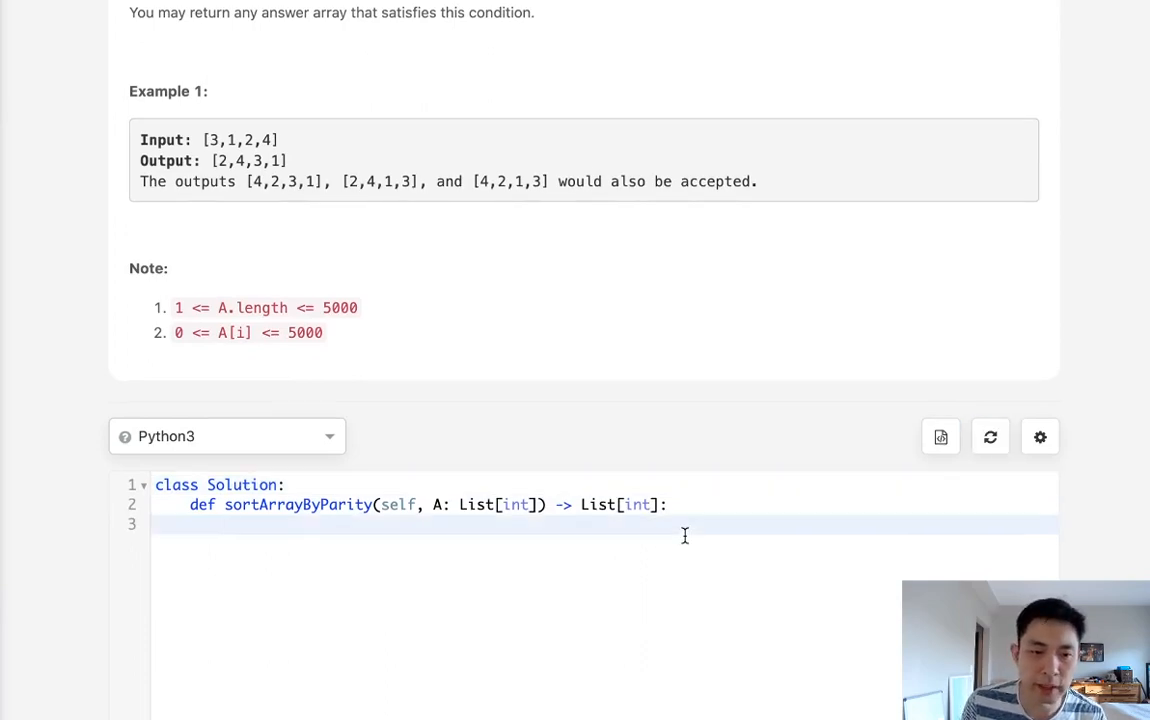
pyautogui.scroll(-3)
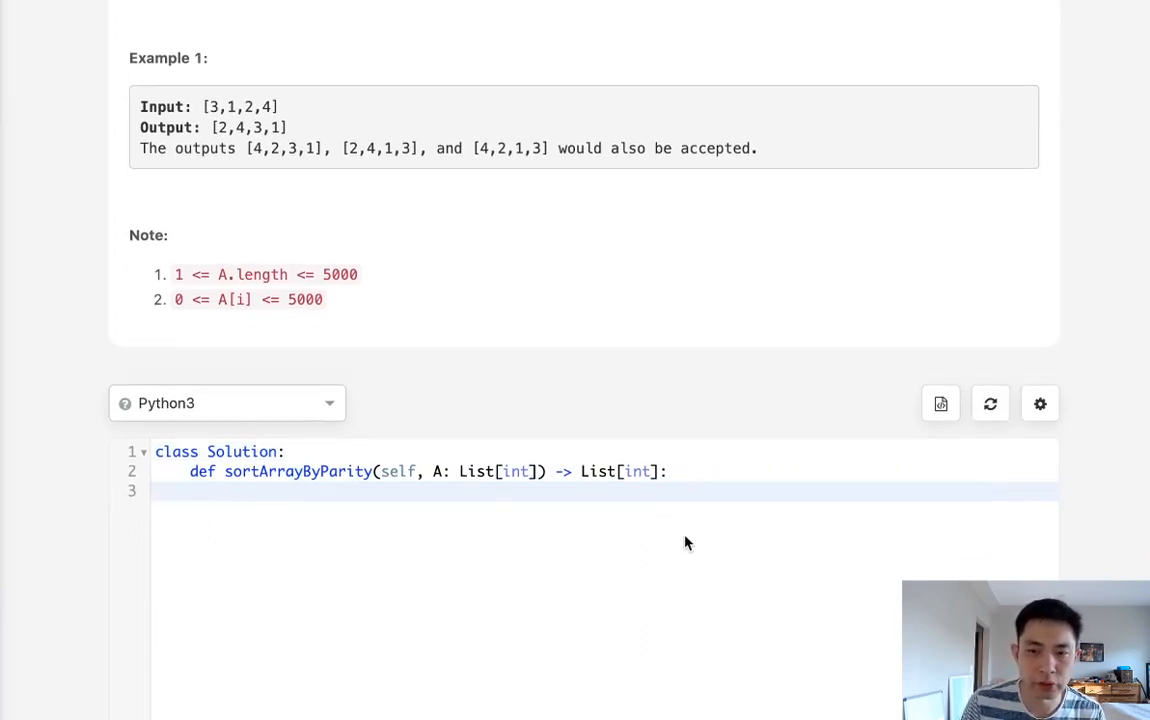
pyautogui.scroll(-3)
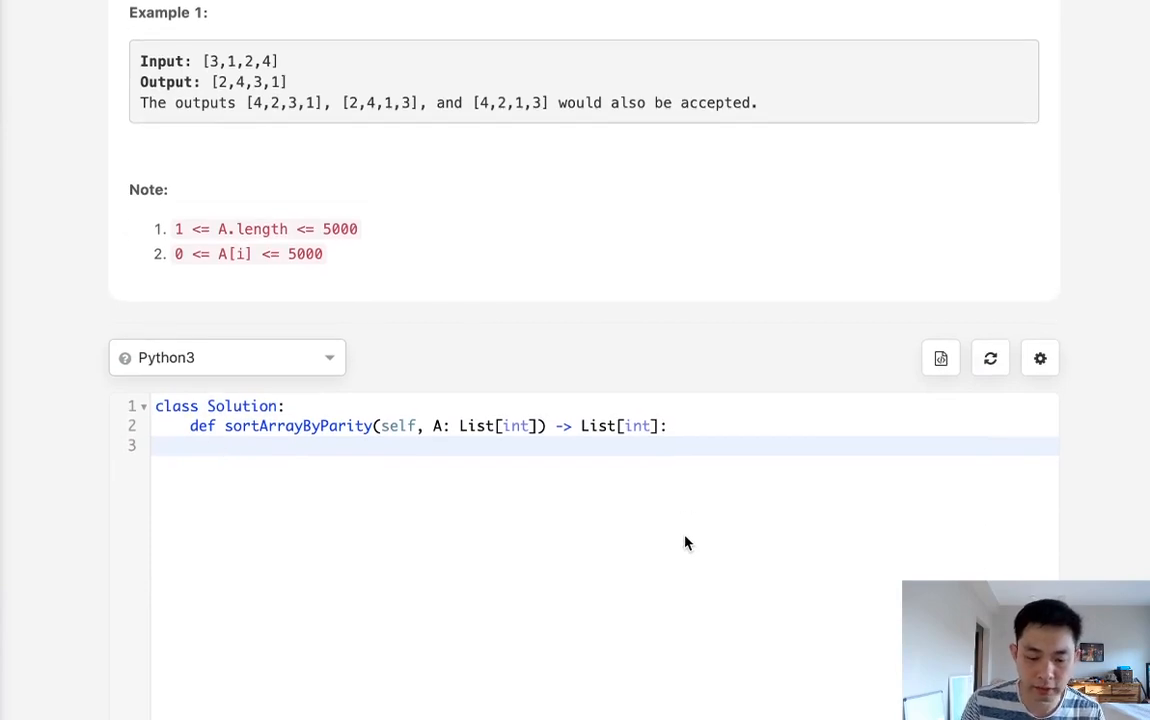
# Write A.sort(key=lambda x: x%2) in the method body, followed by return A
pyautogui.write('A.sort')
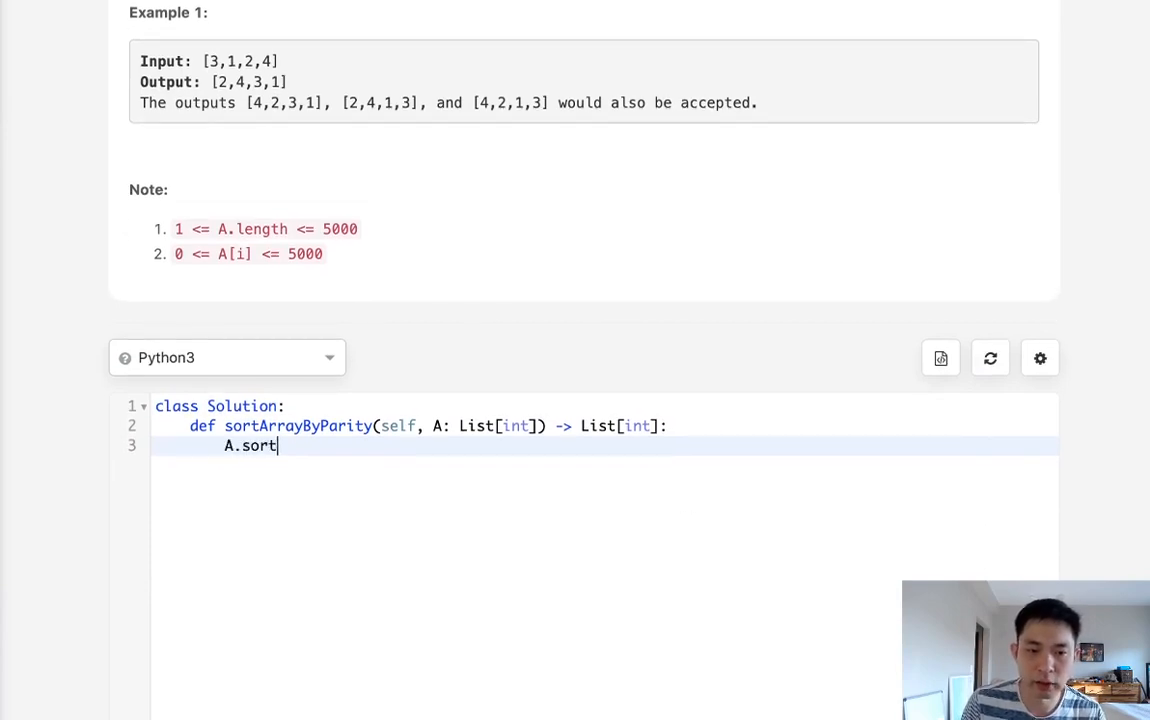
pyautogui.write('(key=')
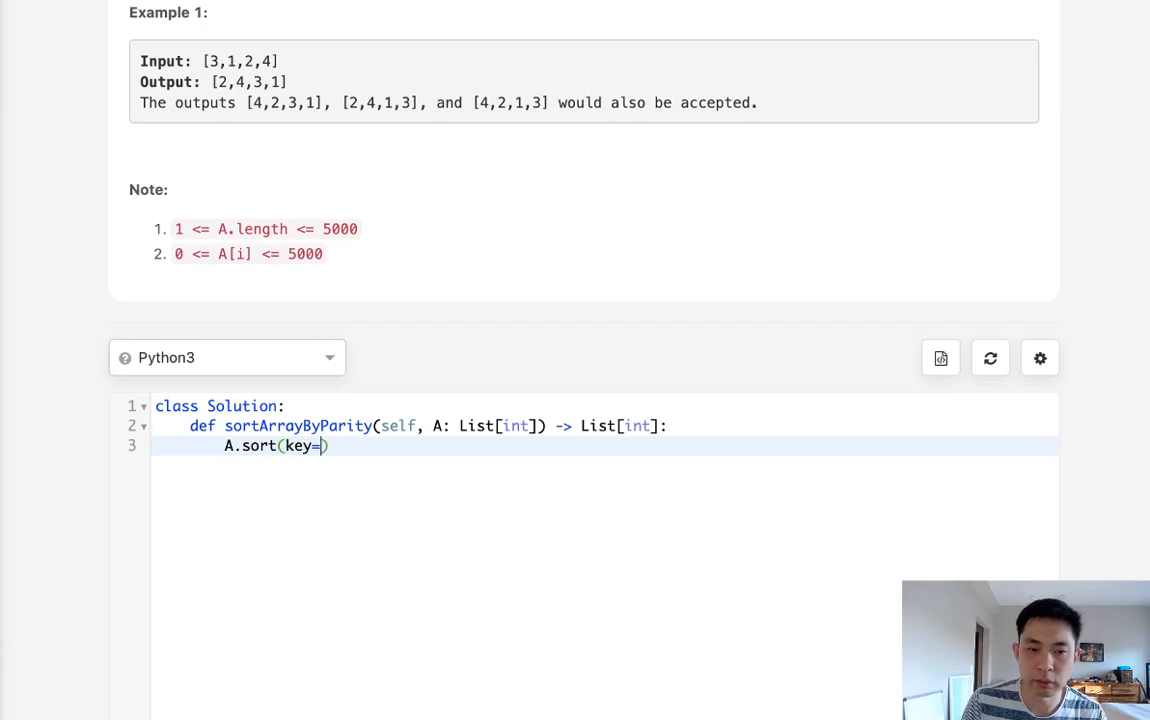
pyautogui.write('lambda z')
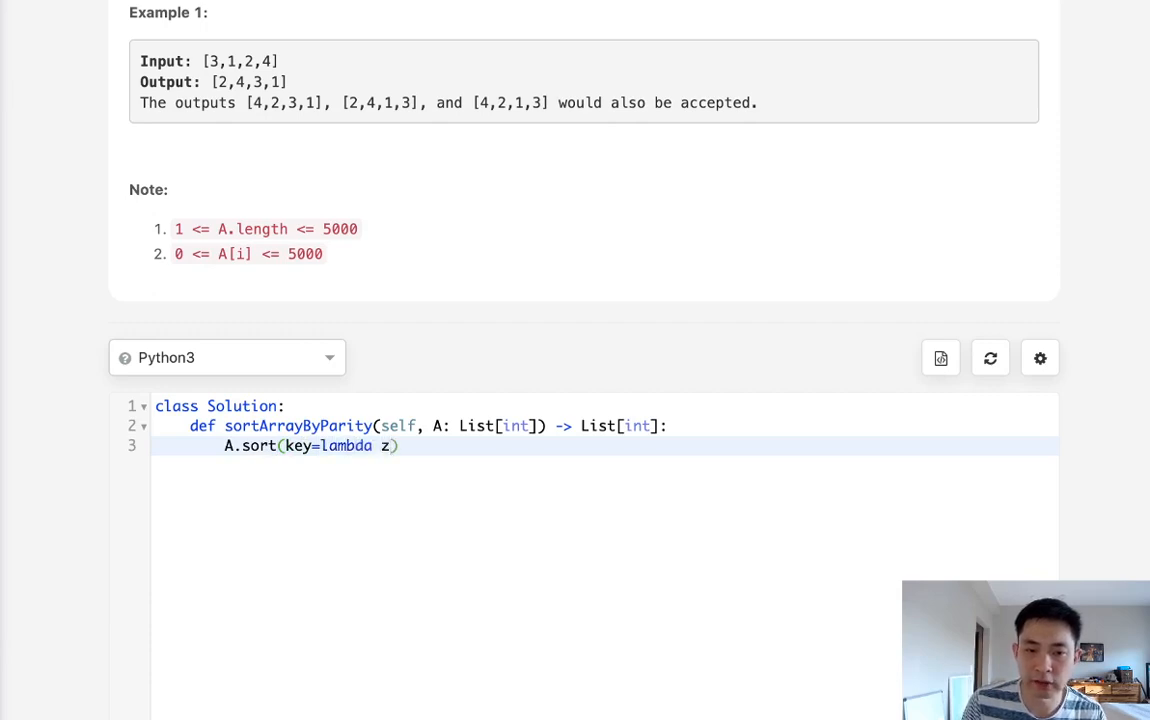
pyautogui.write(': x%')
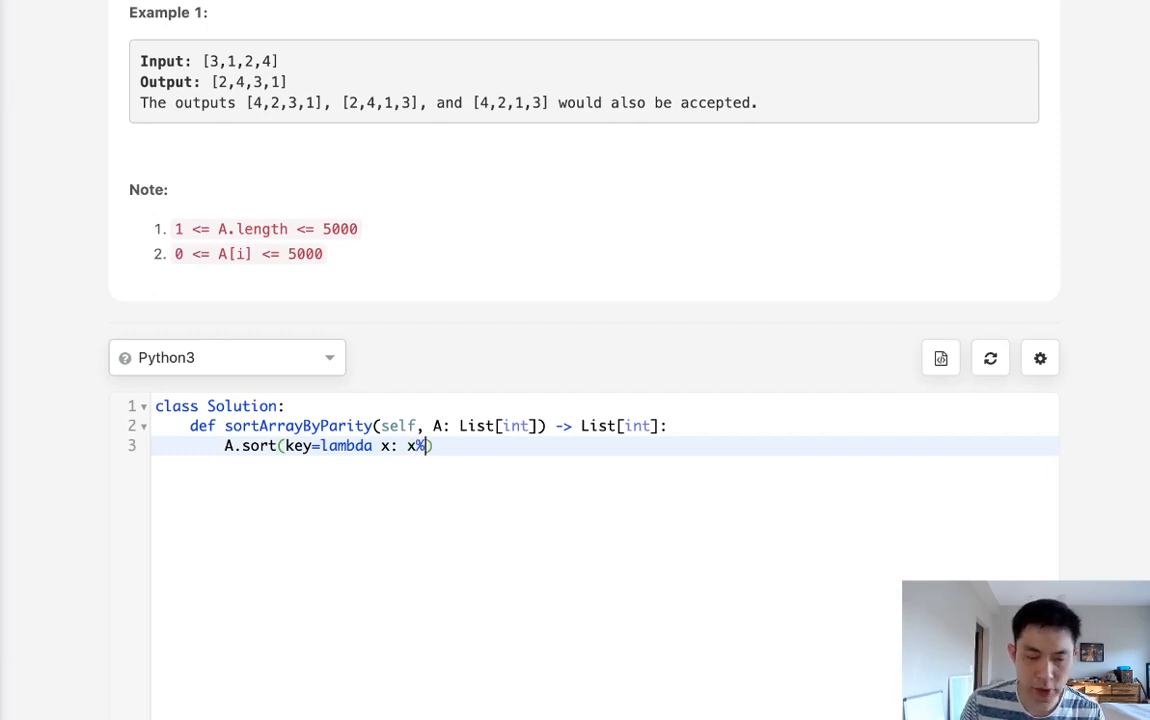
pyautogui.write('2')
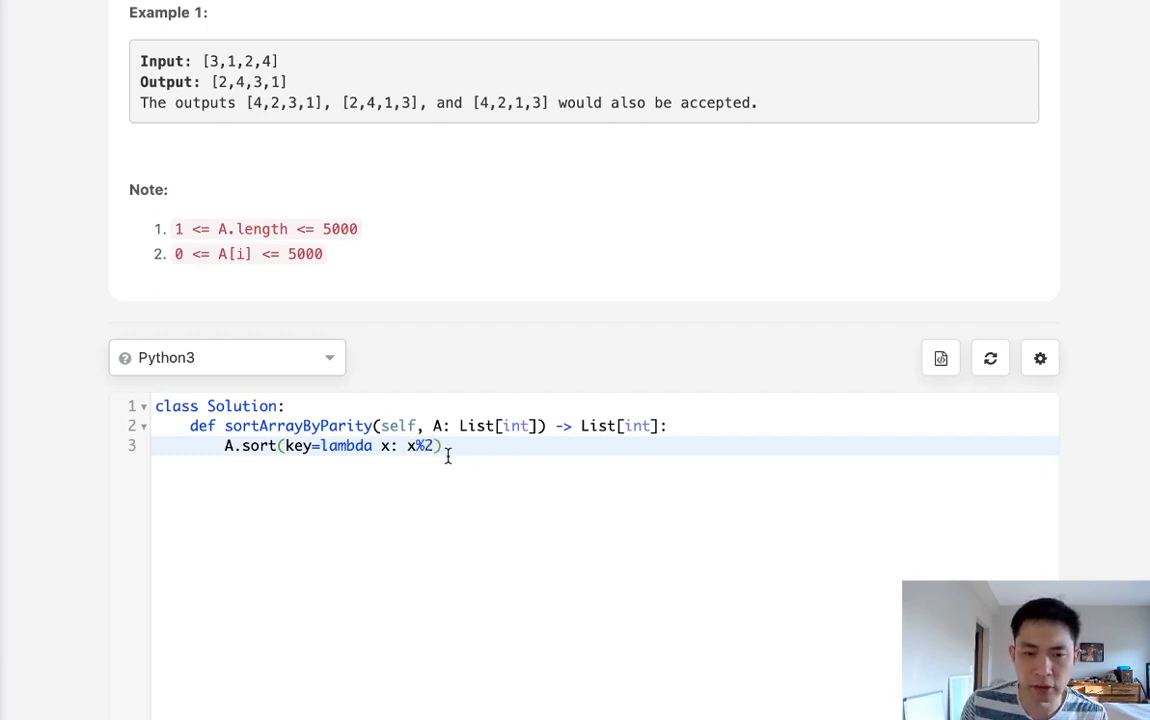
pyautogui.moveTo(462, 467)
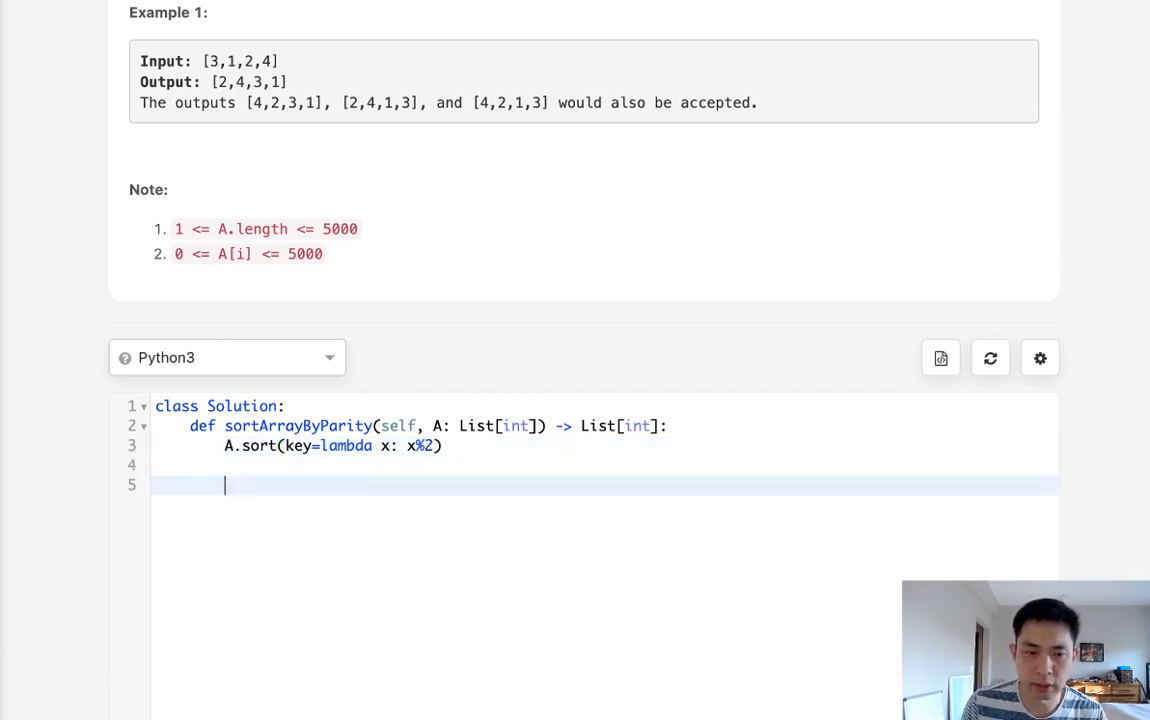
pyautogui.write('return A')
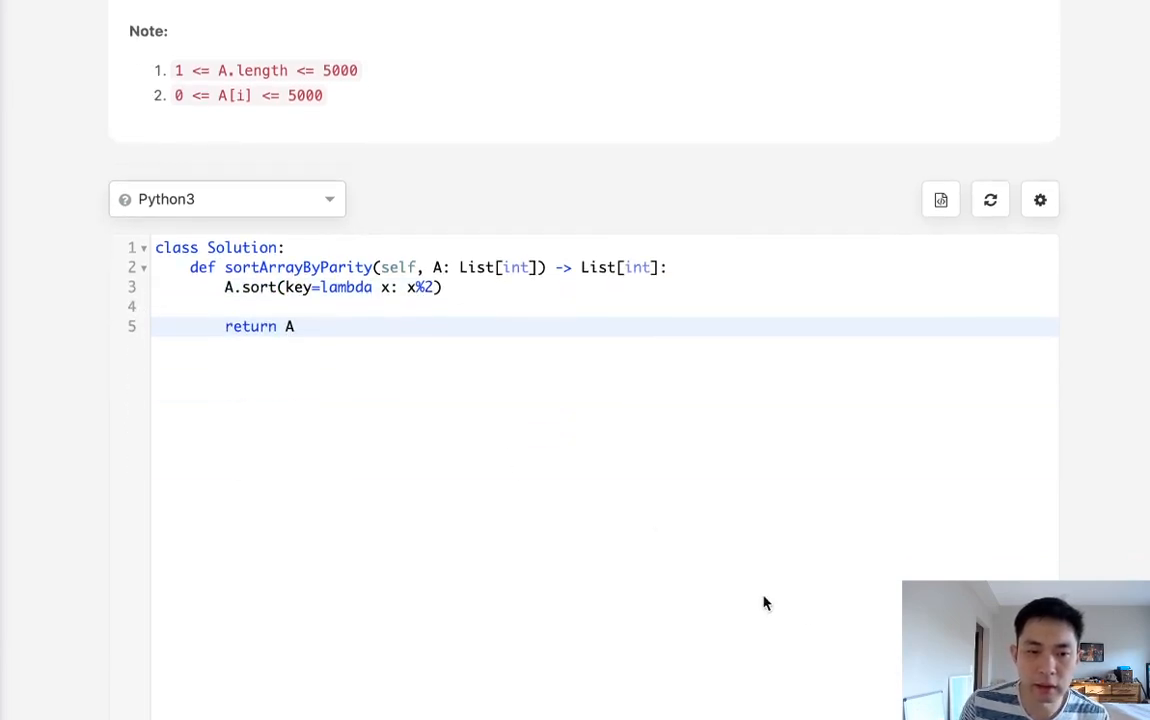
pyautogui.scroll(-3)
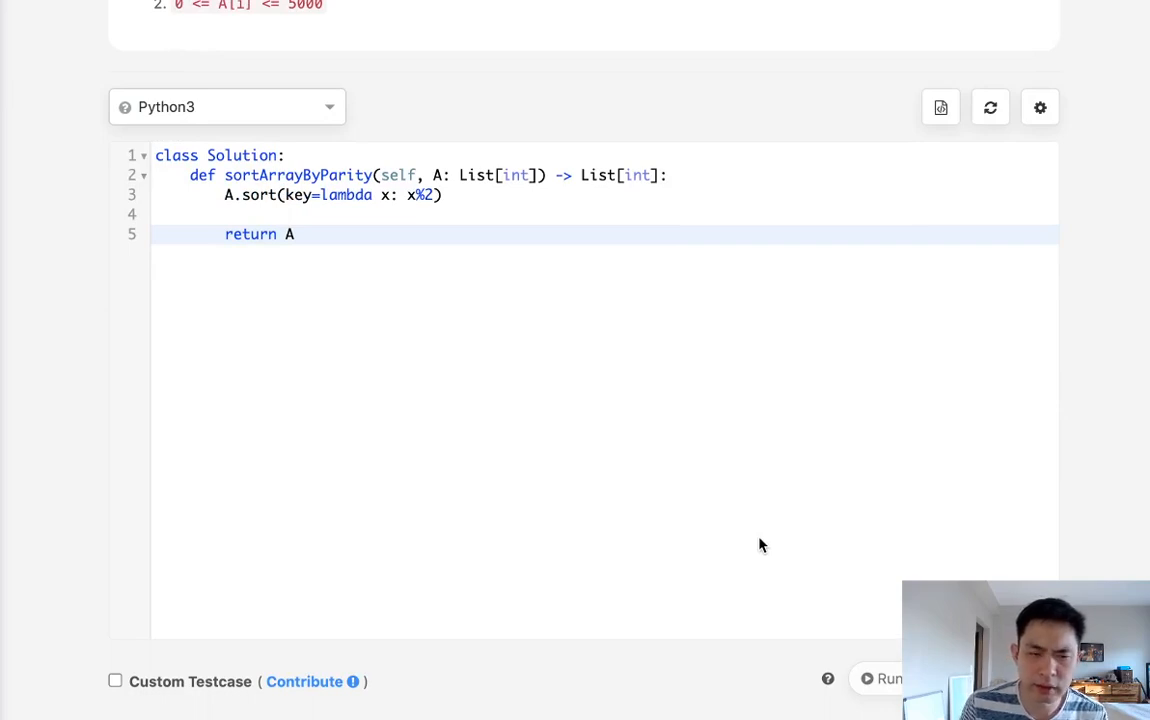
# Submit the parity-sort solution and see the Accepted result
pyautogui.click(1013, 573)
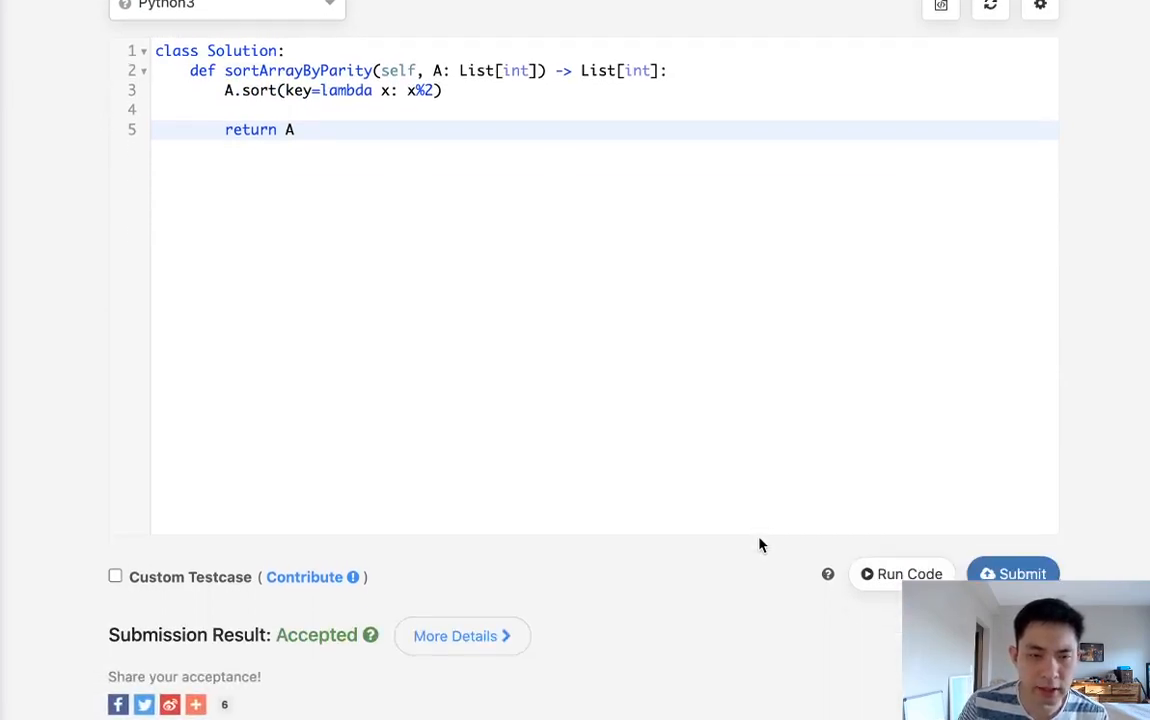
pyautogui.moveTo(640, 390)
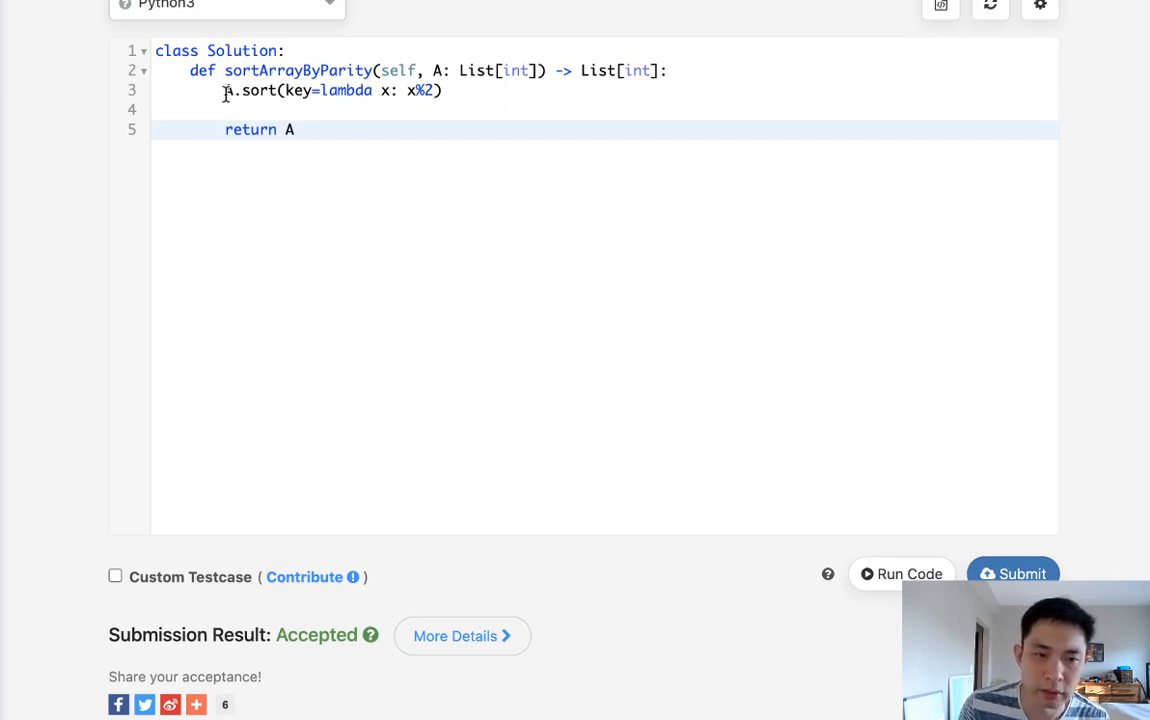
# Delete the sort and return lines and start the body with output = []
pyautogui.moveTo(224, 90); pyautogui.dragTo(294, 129)
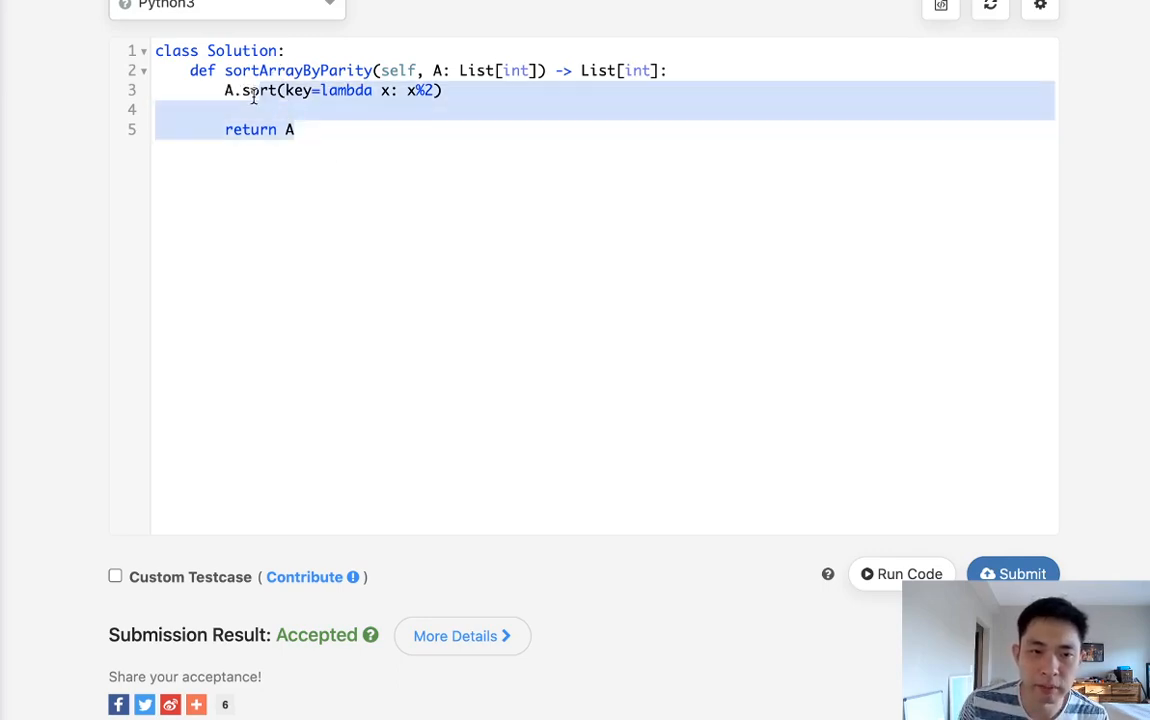
pyautogui.press('Delete')
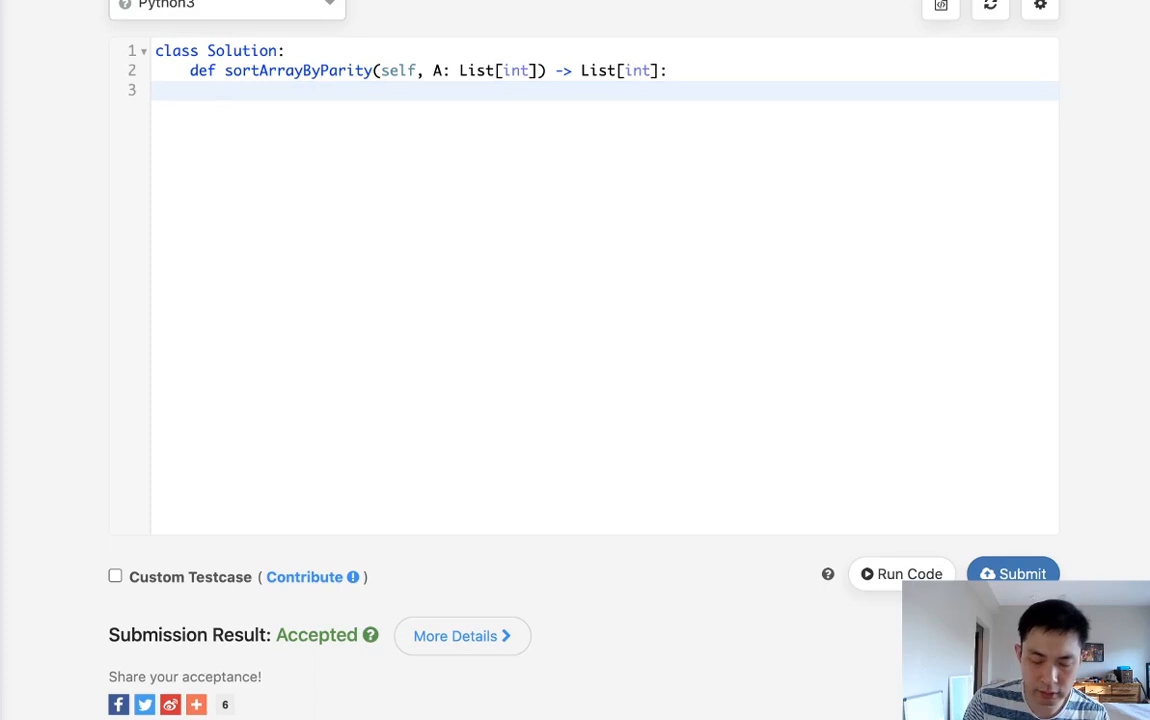
pyautogui.write('output = []')
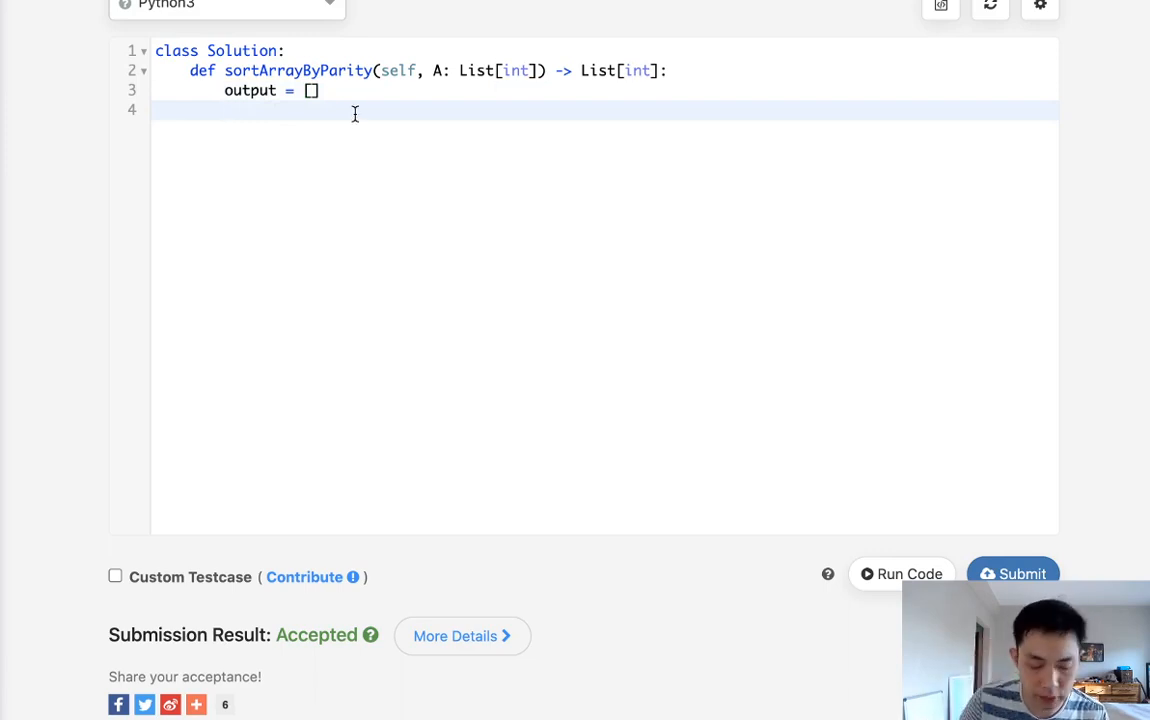
# Loop over A, inserting even values at the front of output and appending odd ones
pyautogui.write('for a in A')
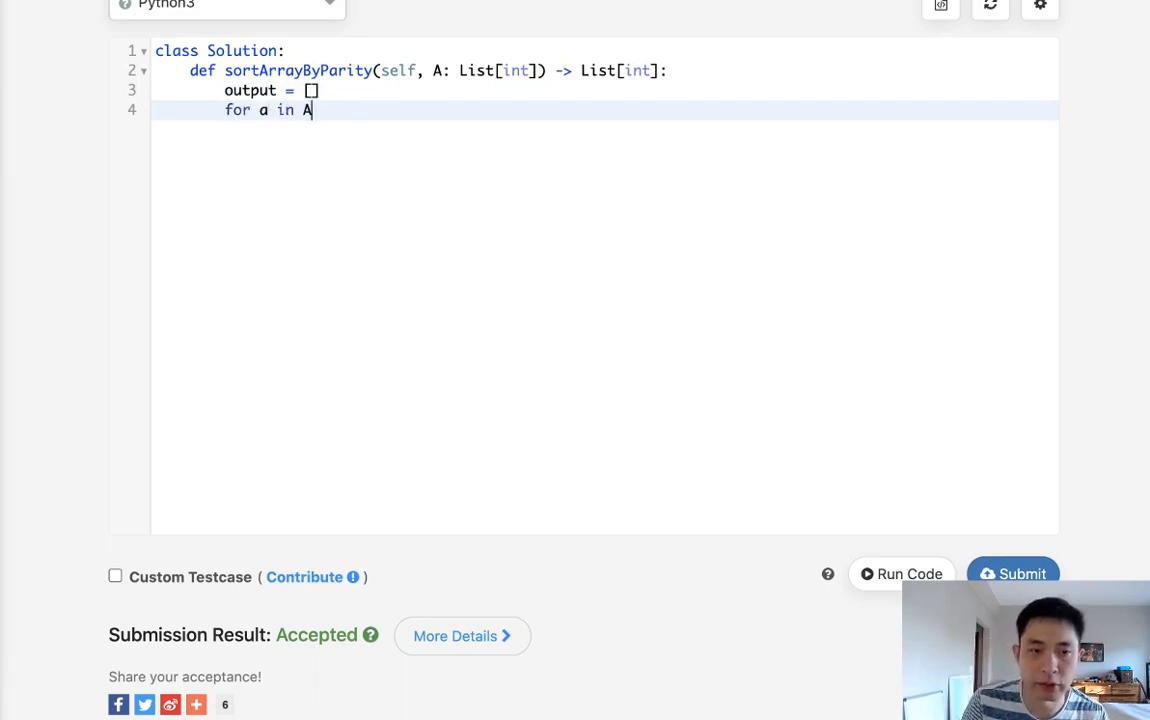
pyautogui.write(':')
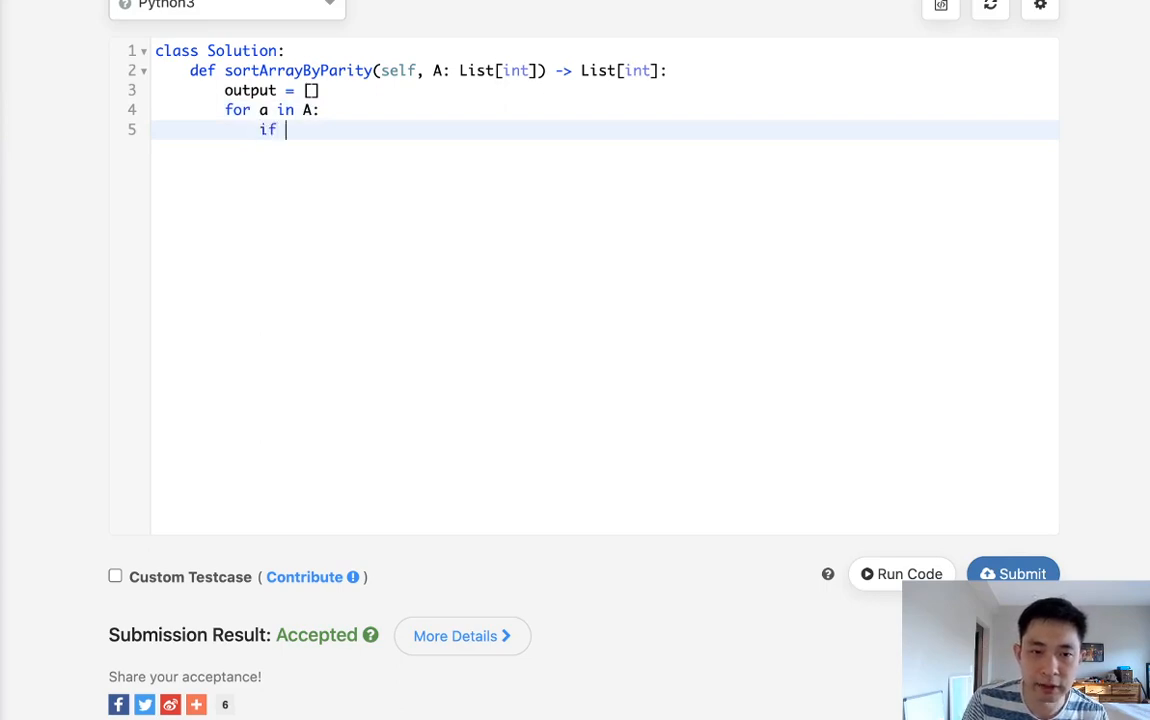
pyautogui.write('a %')
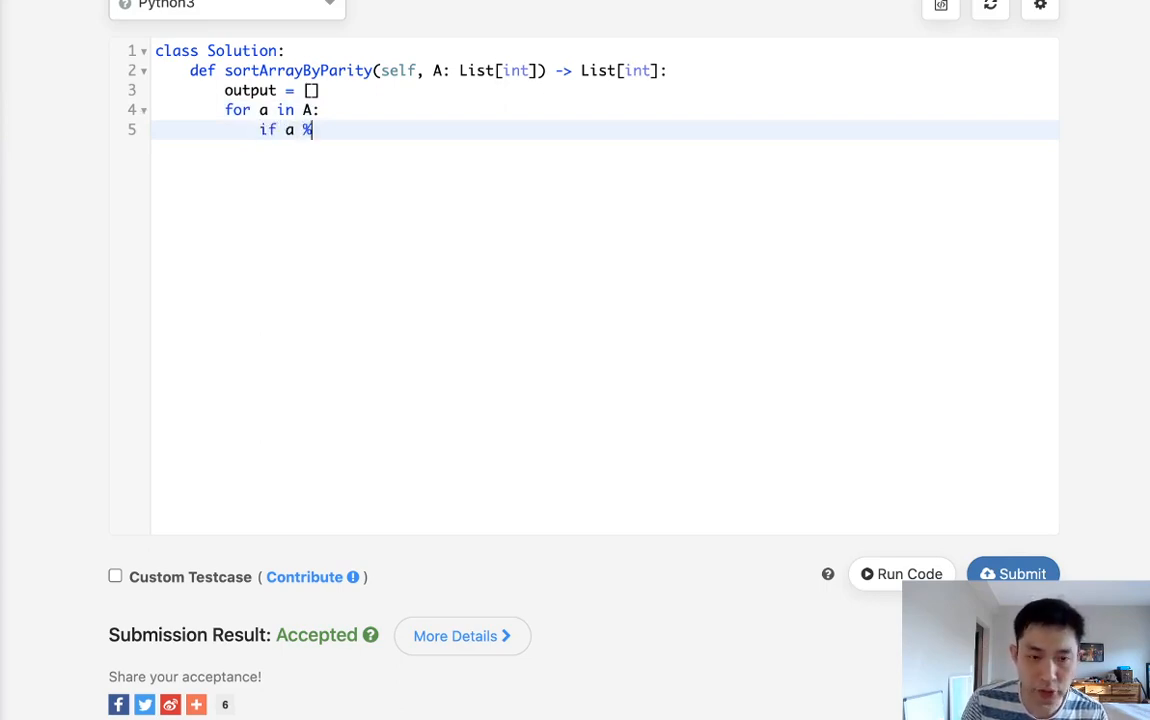
pyautogui.write('2==0:')
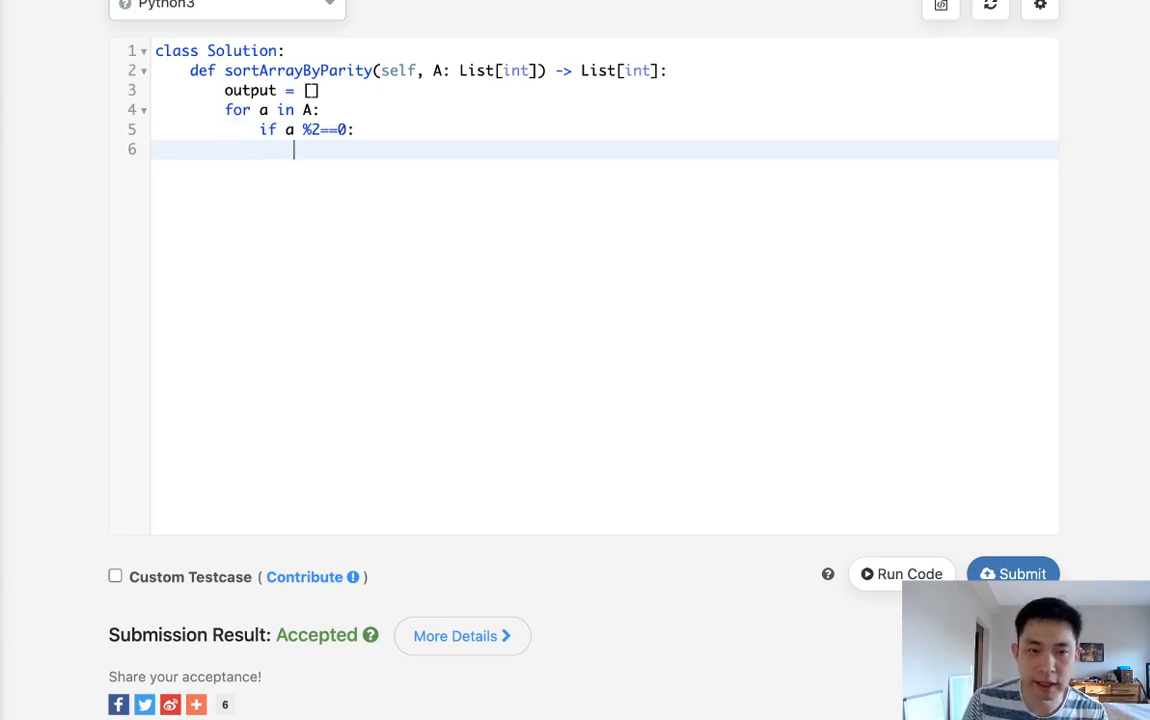
pyautogui.write('output.insert(0')
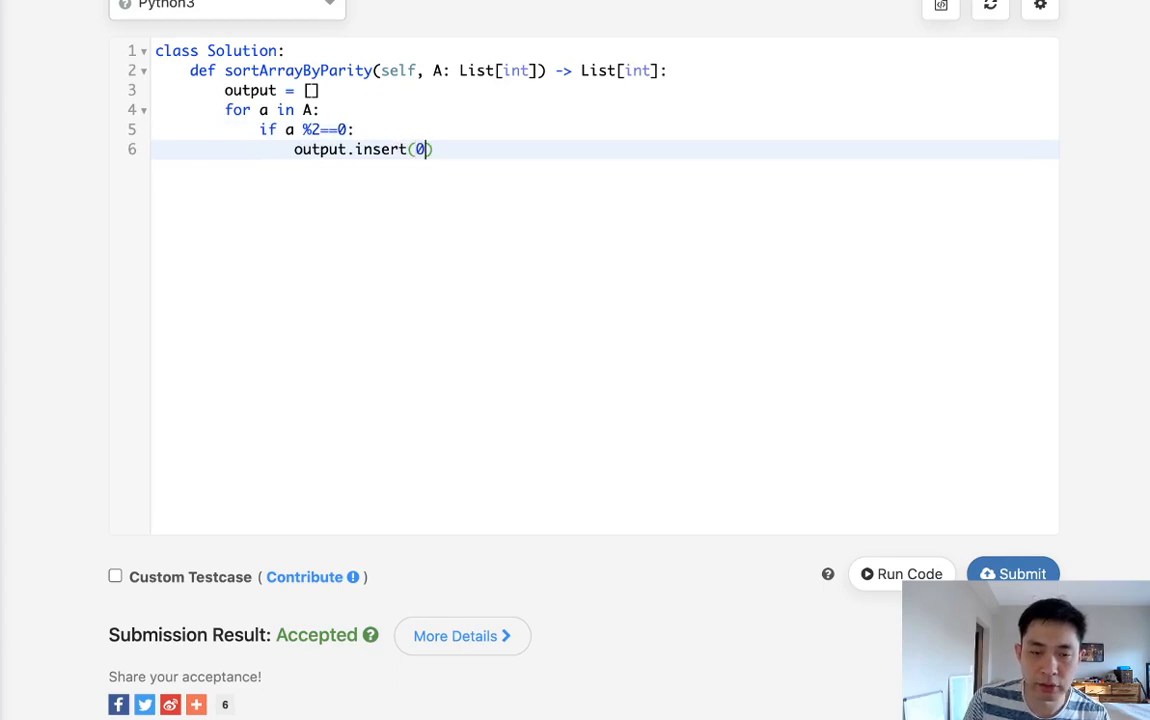
pyautogui.write(',a')
pyautogui.write('else:')
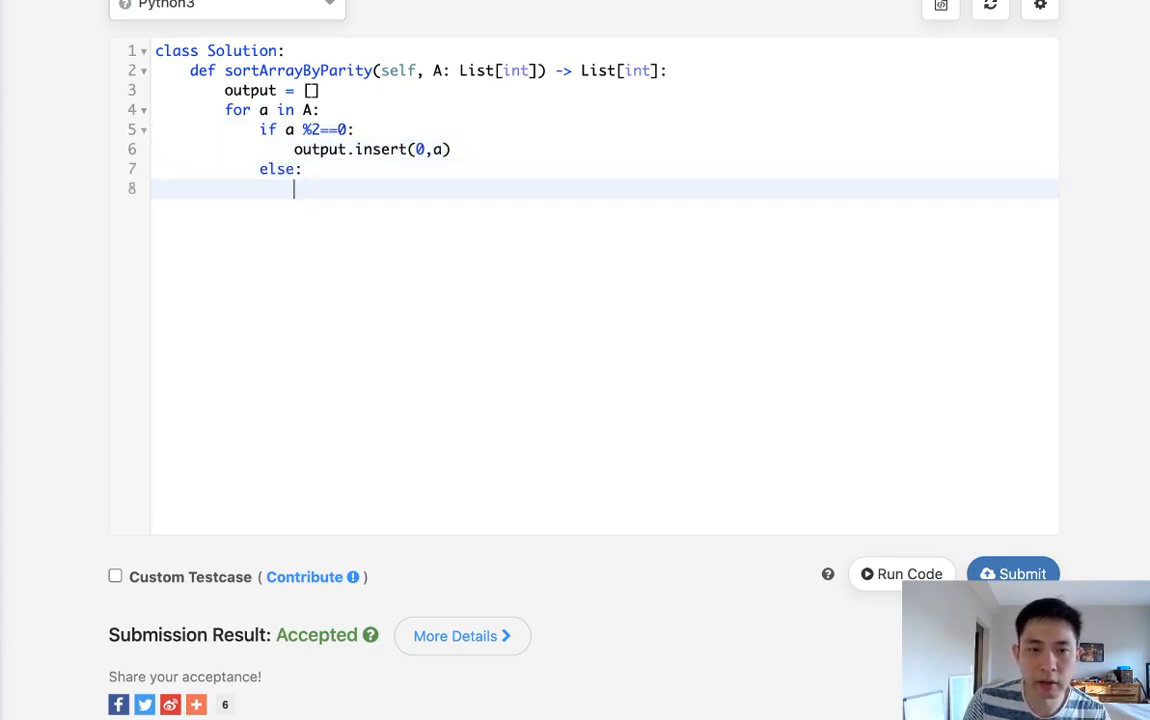
pyautogui.write('output.append')
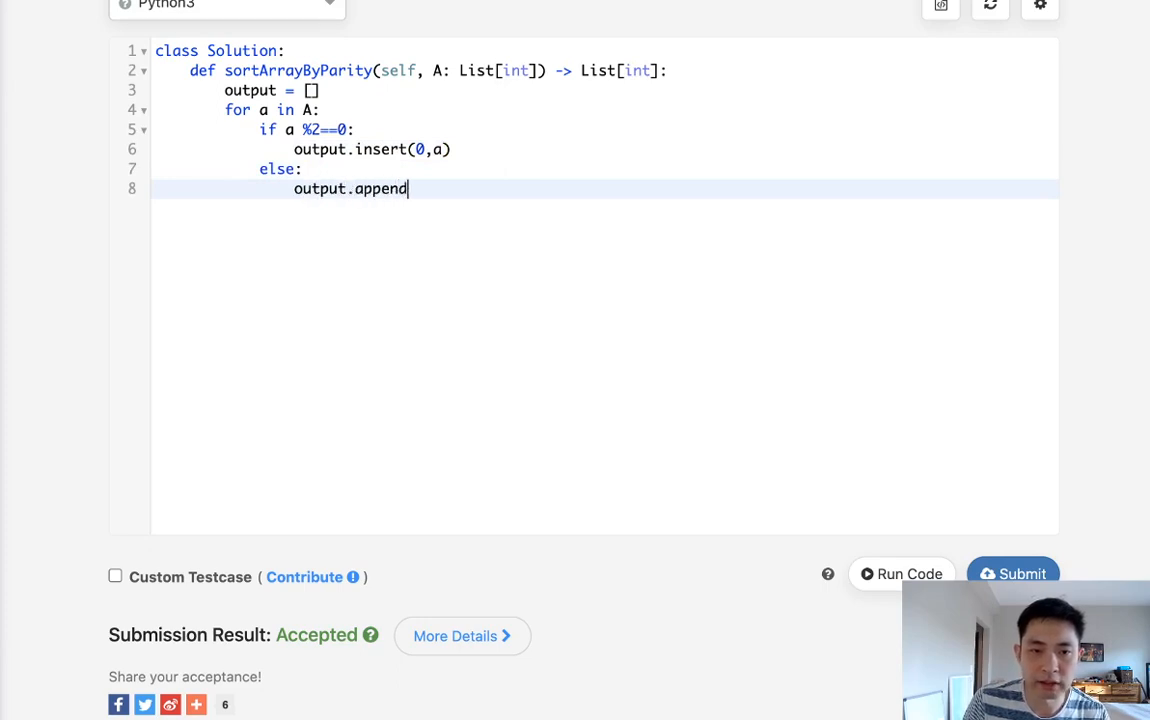
pyautogui.write('(a)')
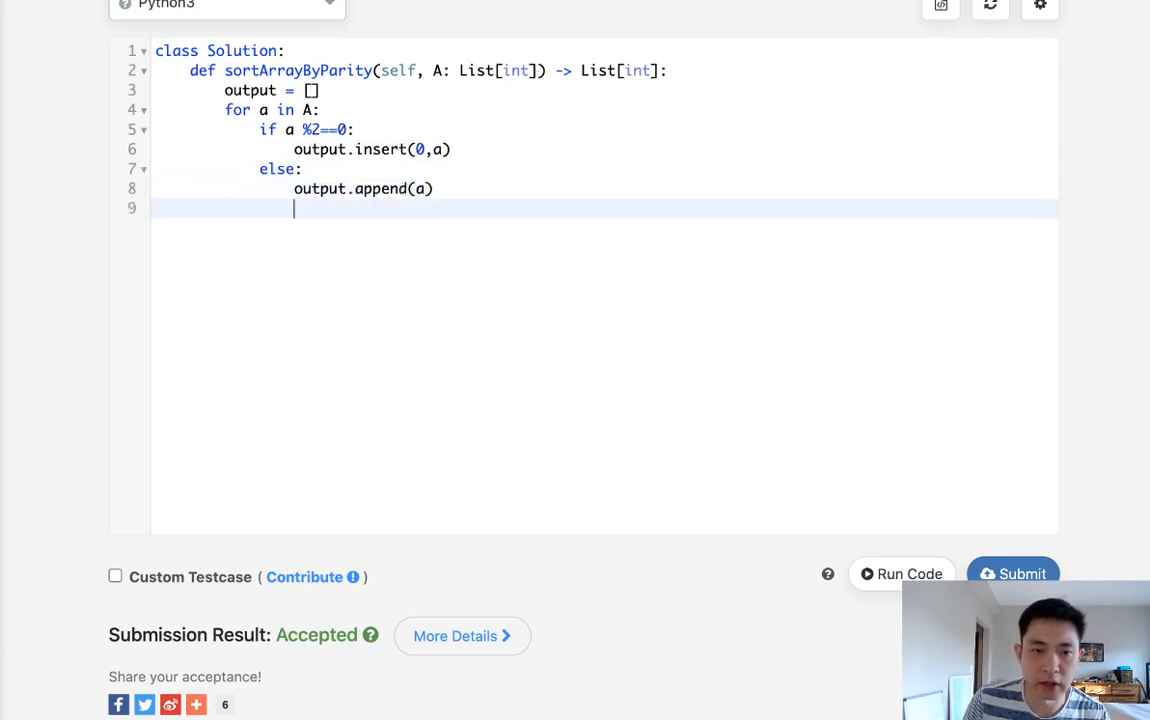
# Add return output, then clear that body and begin typing i,j
pyautogui.write('return ou')
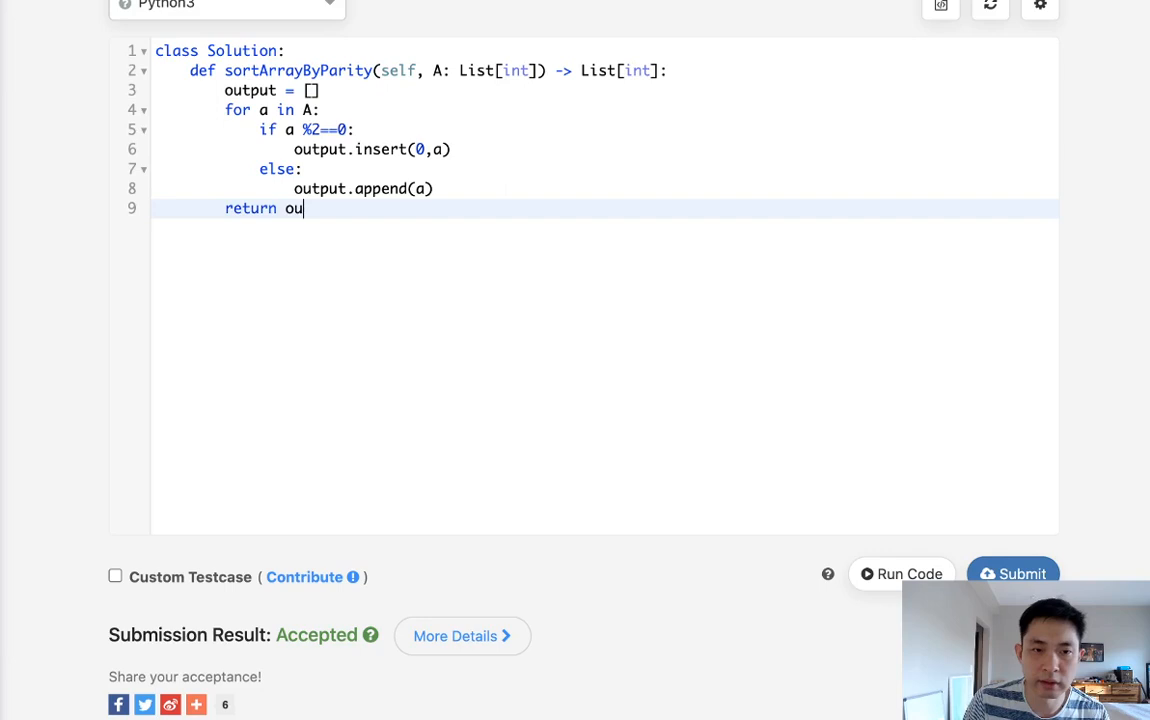
pyautogui.write('tput')
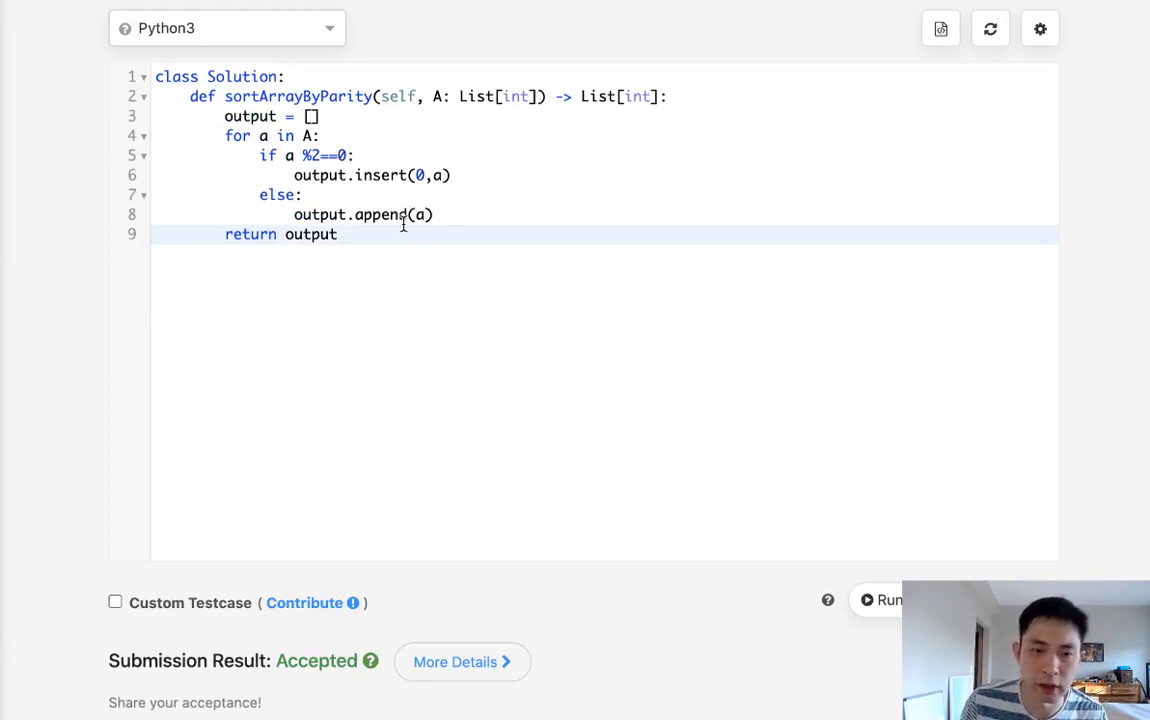
pyautogui.moveTo(225, 115); pyautogui.dragTo(338, 234)
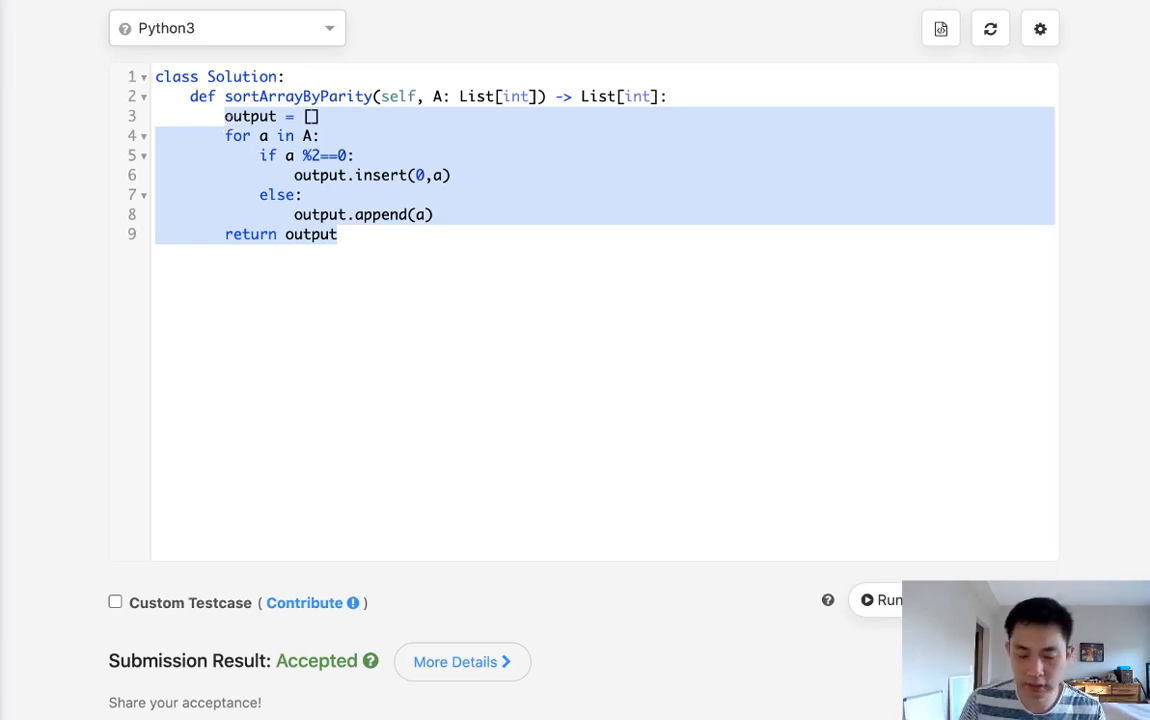
pyautogui.write('i,j')
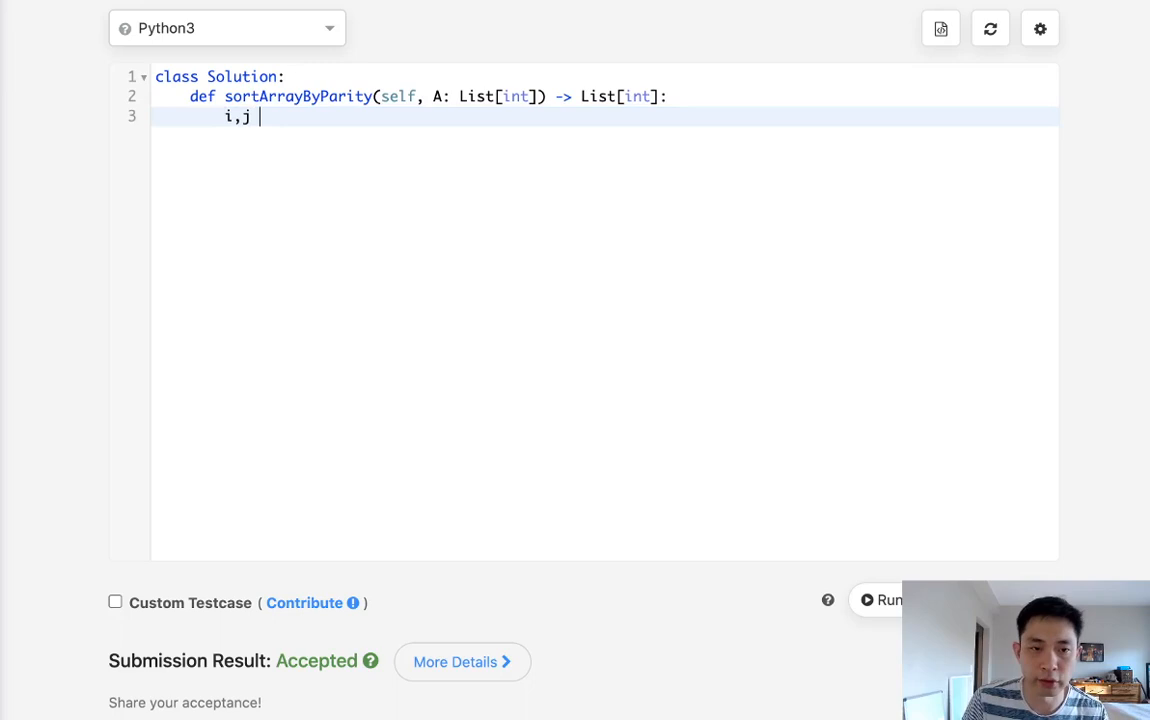
# Initialise i, j = 0, len(A)-1 and open a while i<j loop
pyautogui.write('= 0,le')
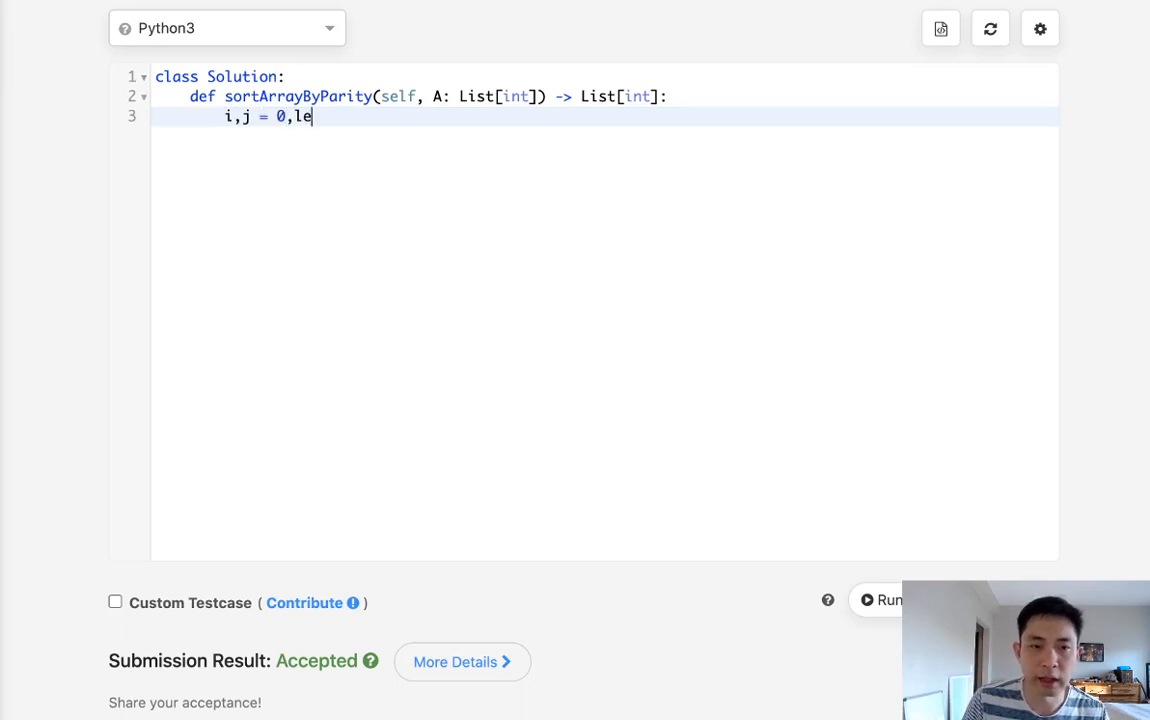
pyautogui.write('n(A)')
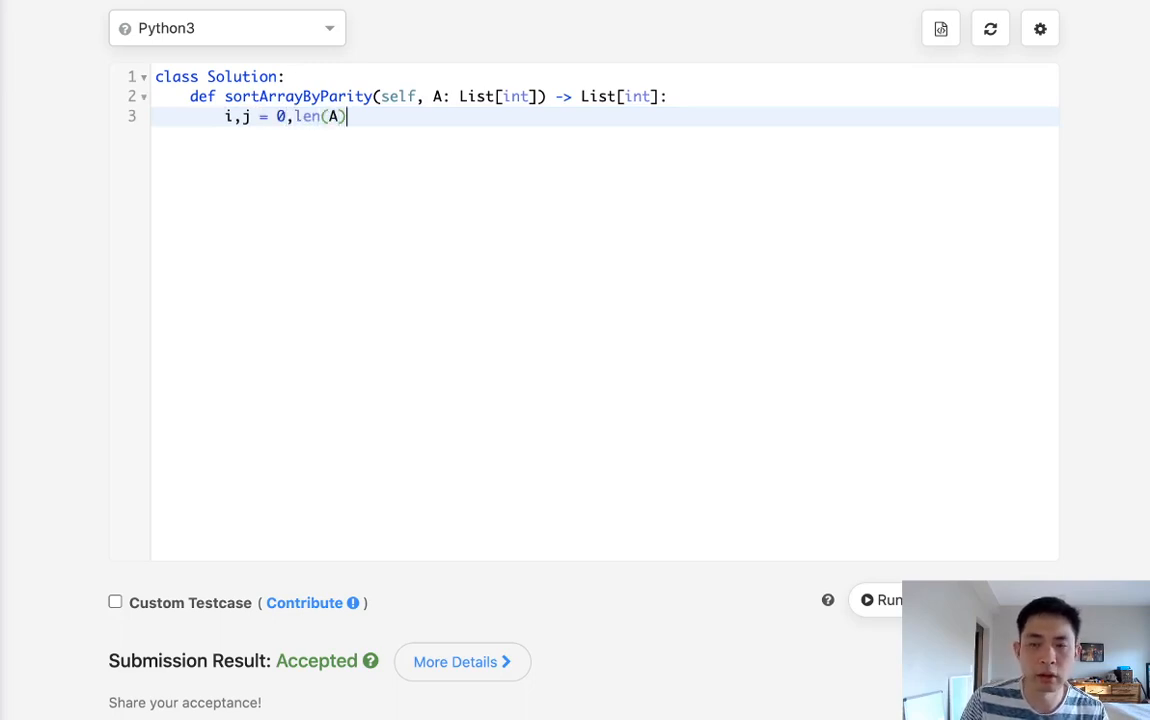
pyautogui.write('-1')
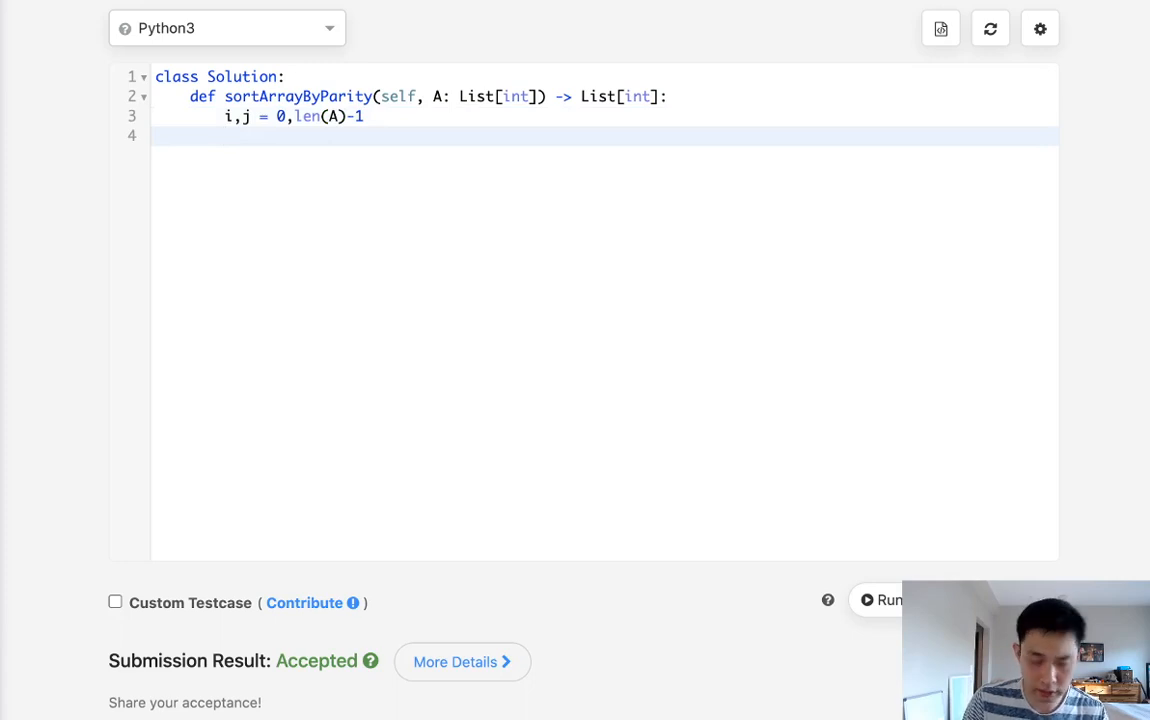
pyautogui.write('while i')
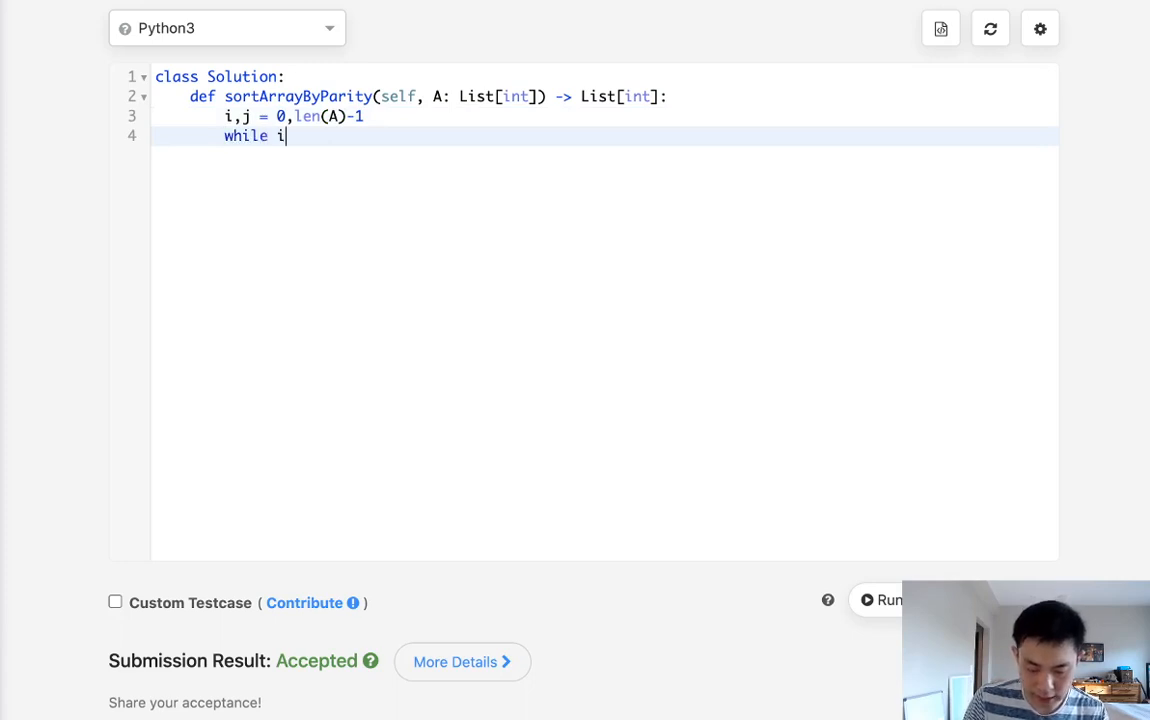
pyautogui.write('<j')
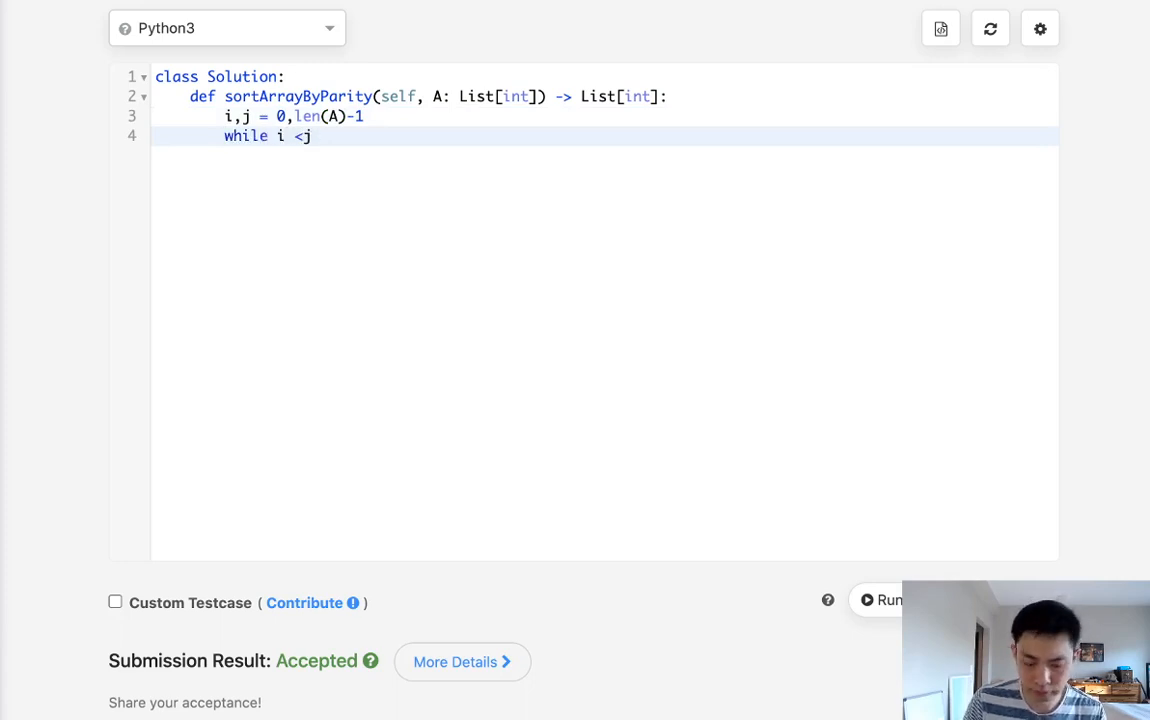
pyautogui.write(':')
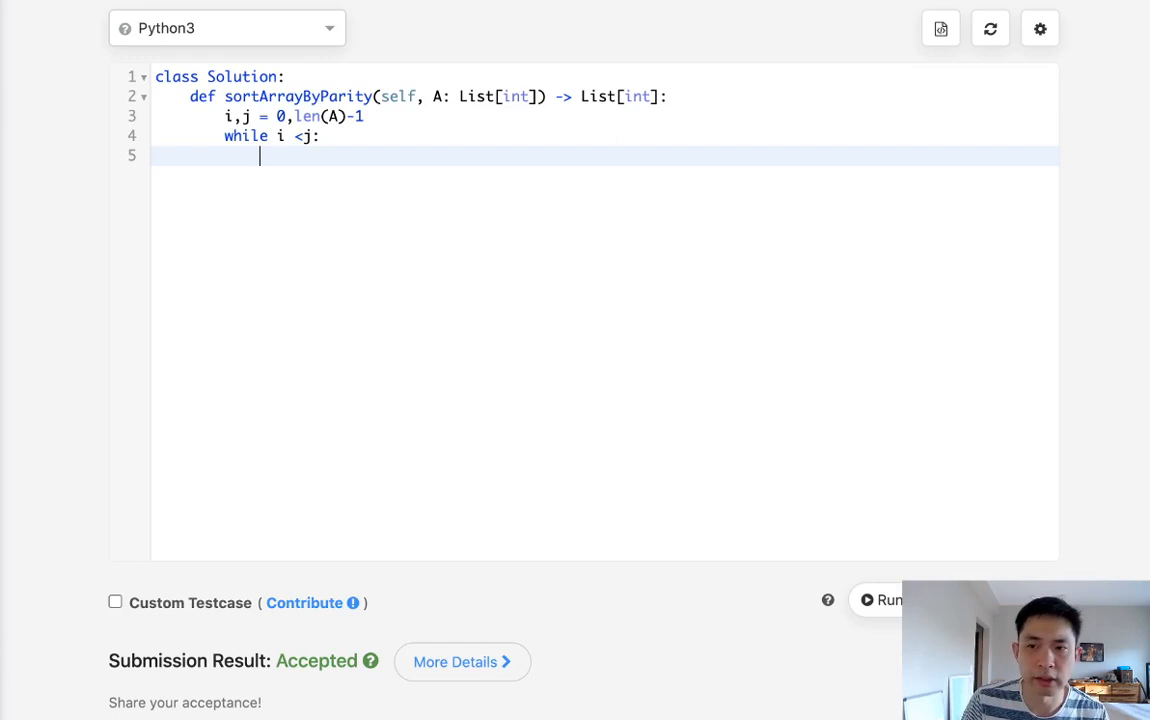
# Swap A[i] and A[j] when A[i] % 2 > A[j] % 2
pyautogui.write('if A[')
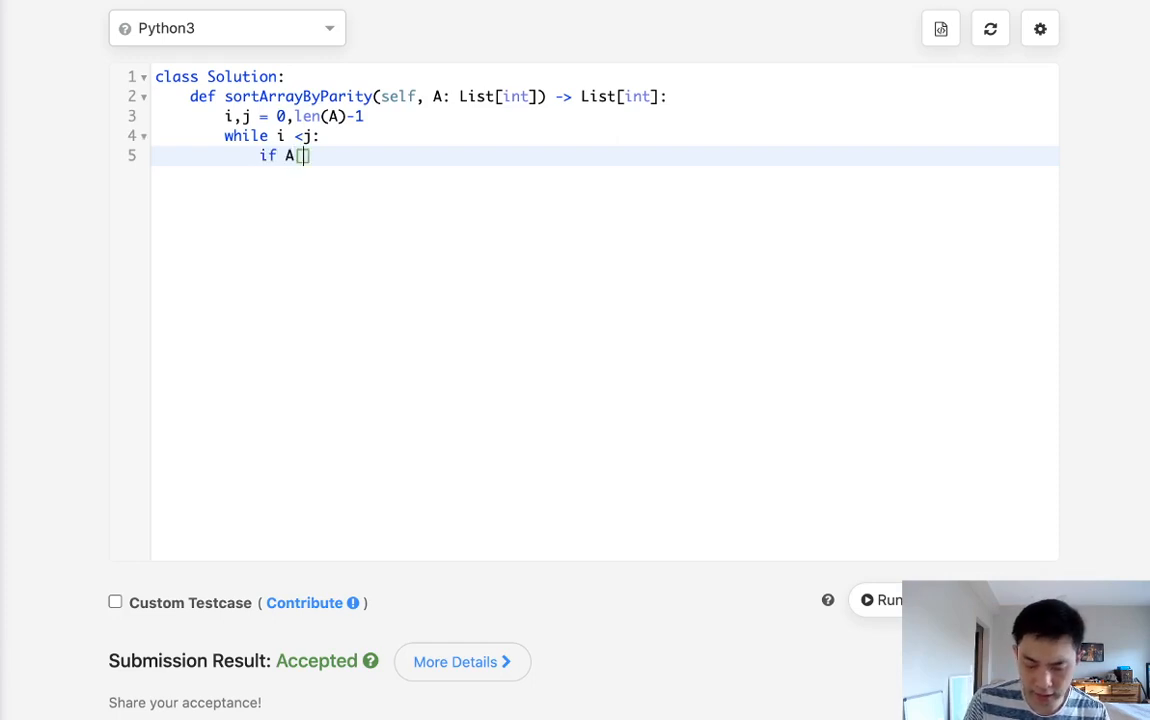
pyautogui.write('i')
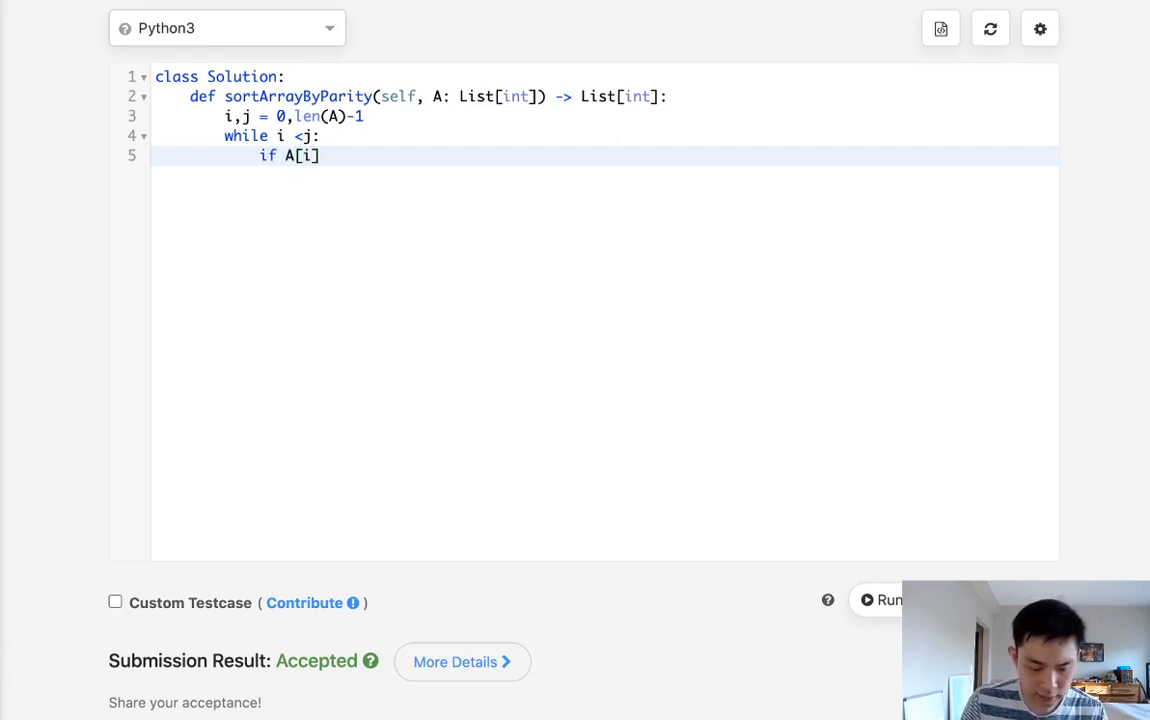
pyautogui.write('% 2 >')
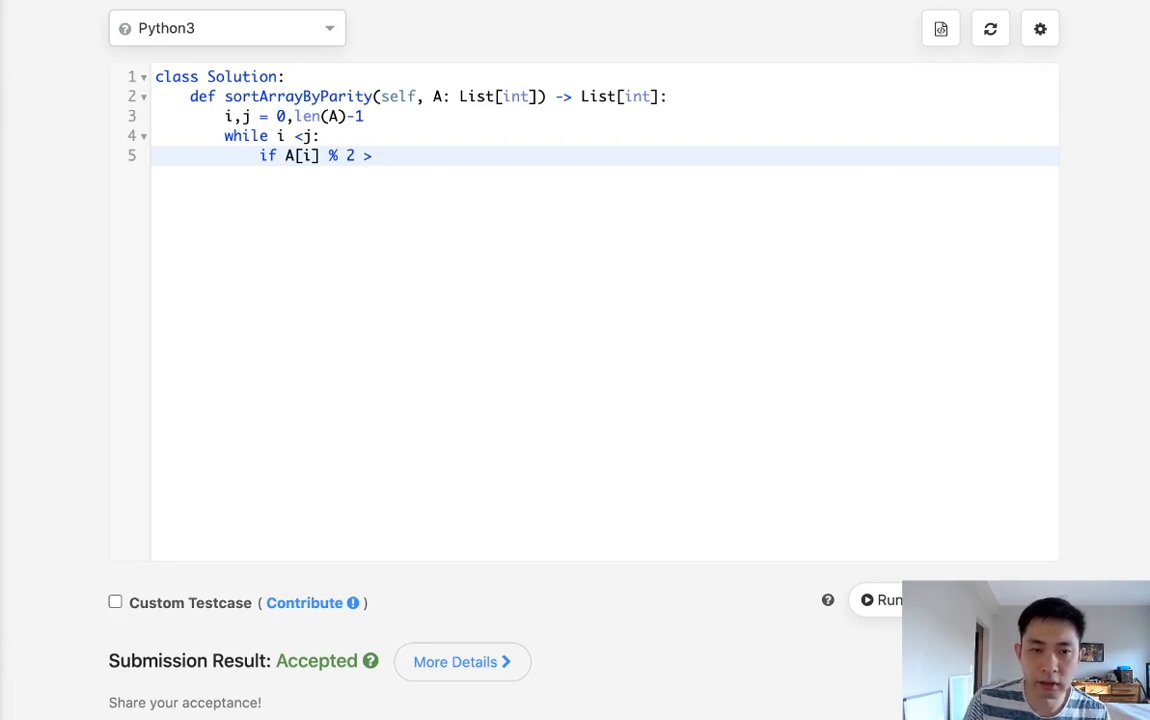
pyautogui.write('A')
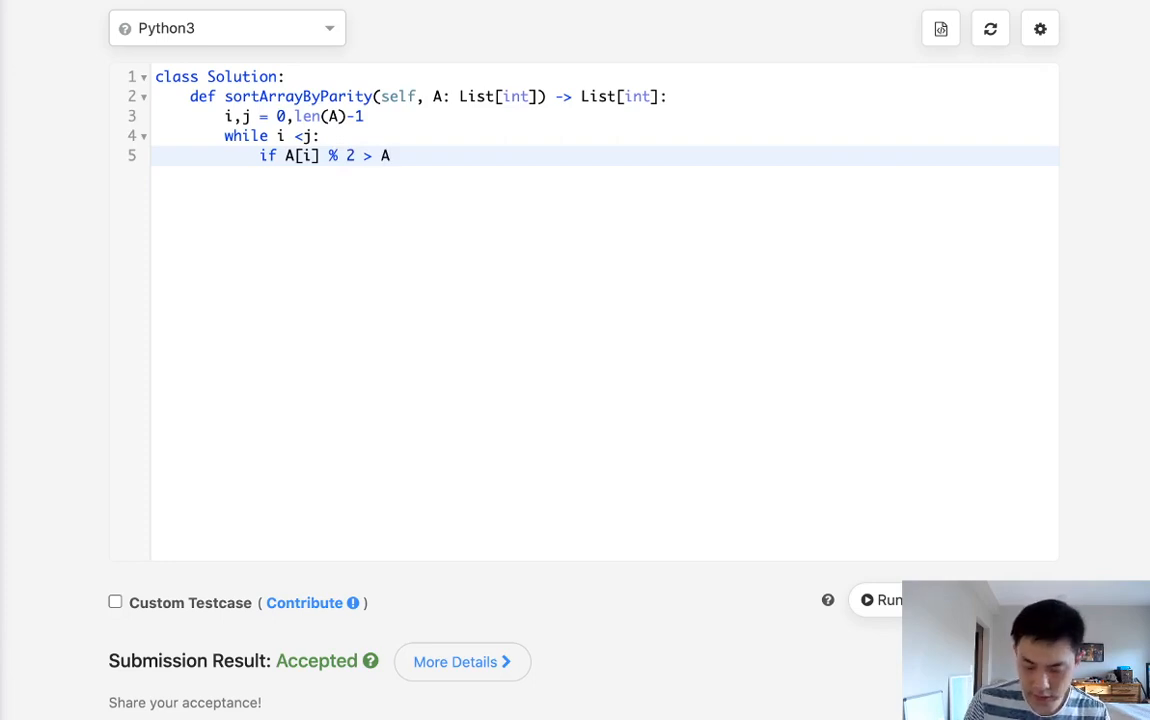
pyautogui.write('[i]')
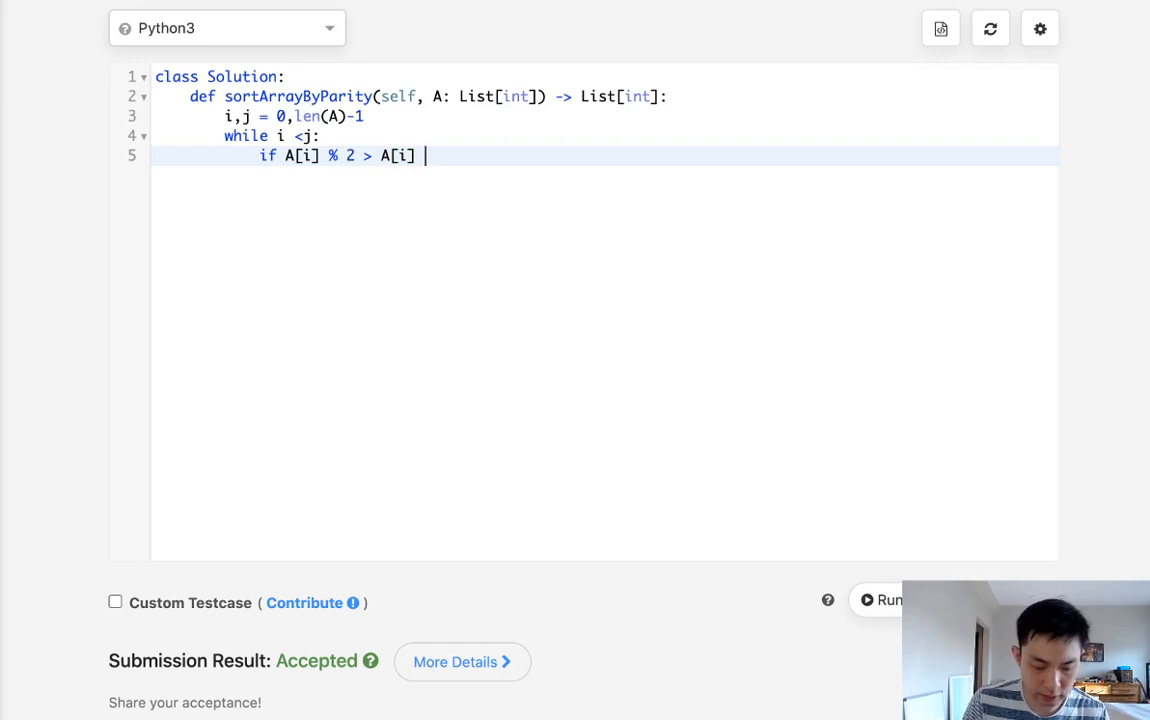
pyautogui.write('j]')
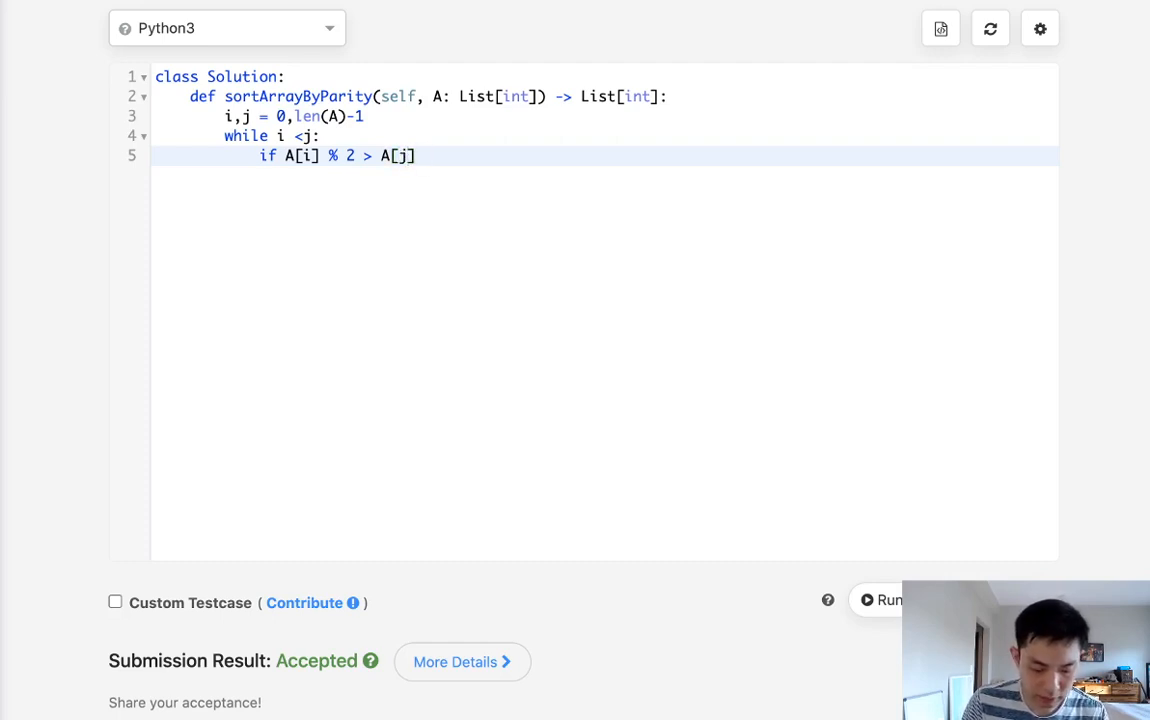
pyautogui.write('%2:')
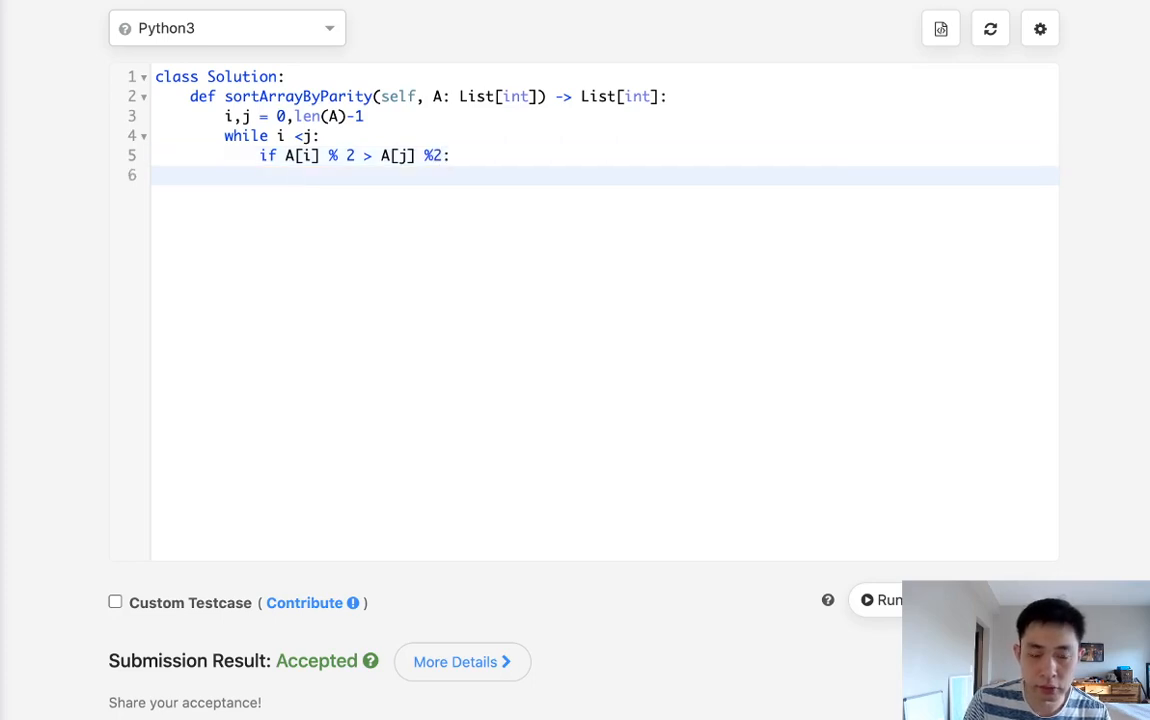
pyautogui.write('A')
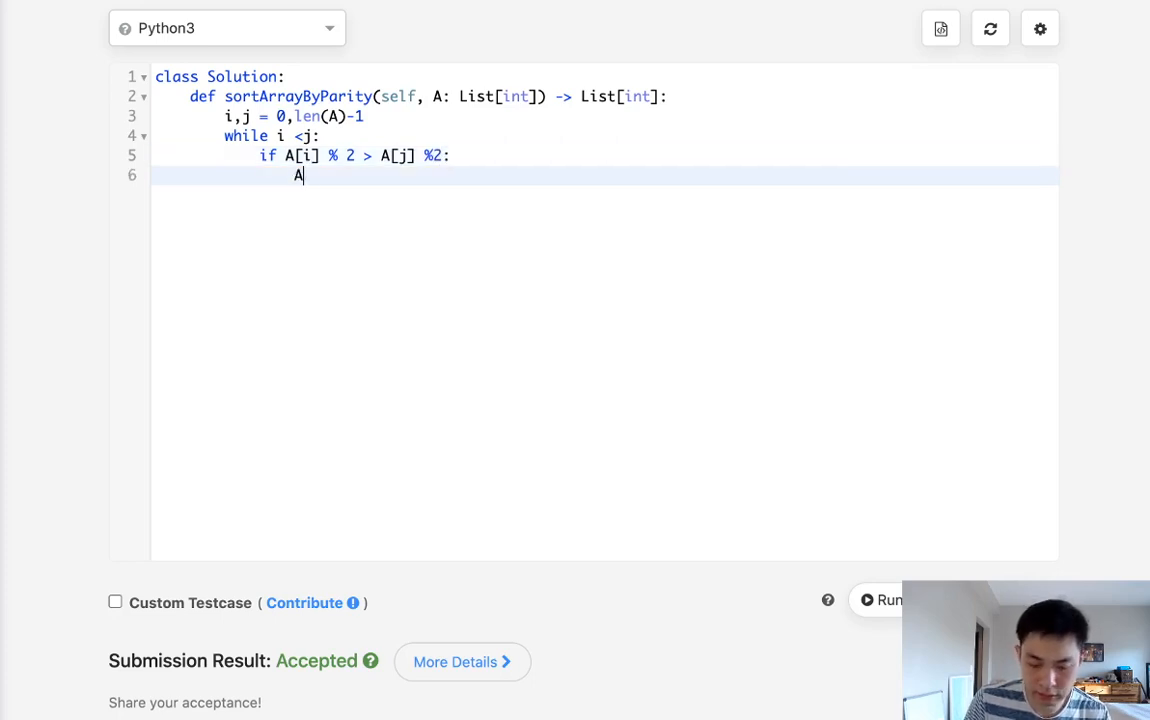
pyautogui.write('[i],A[j] = A[j],A[i')
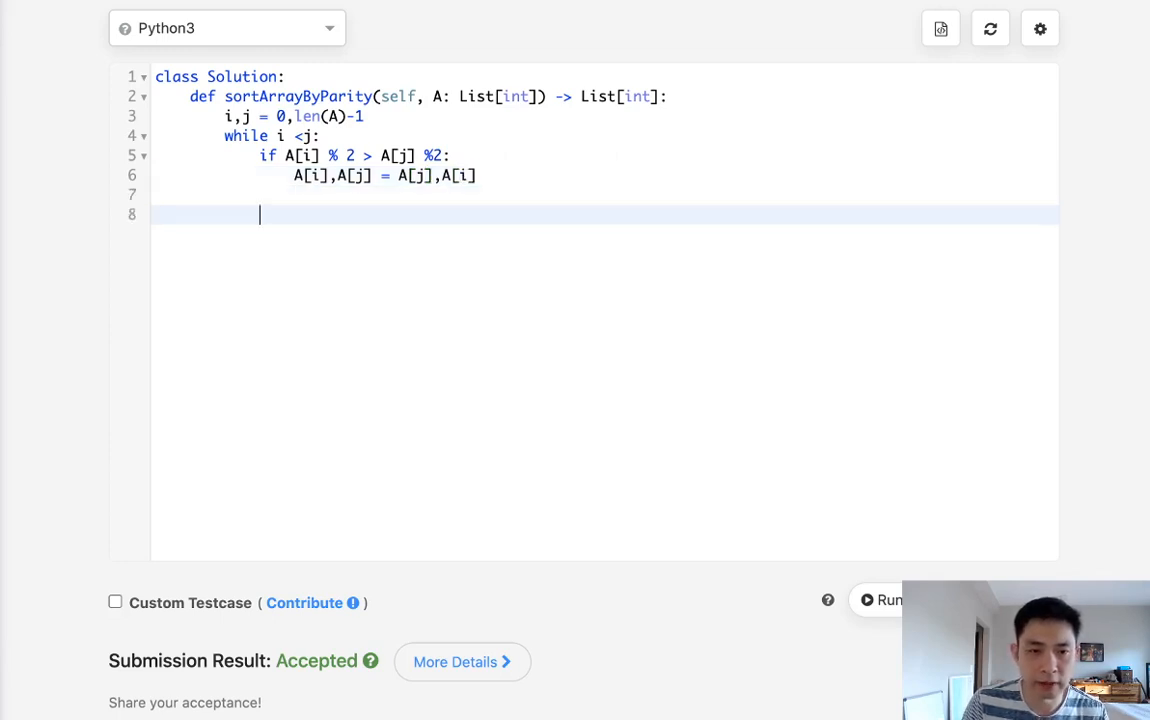
# Add a line incrementing i by 1 when A[i] % 2 == 0
pyautogui.write('if')
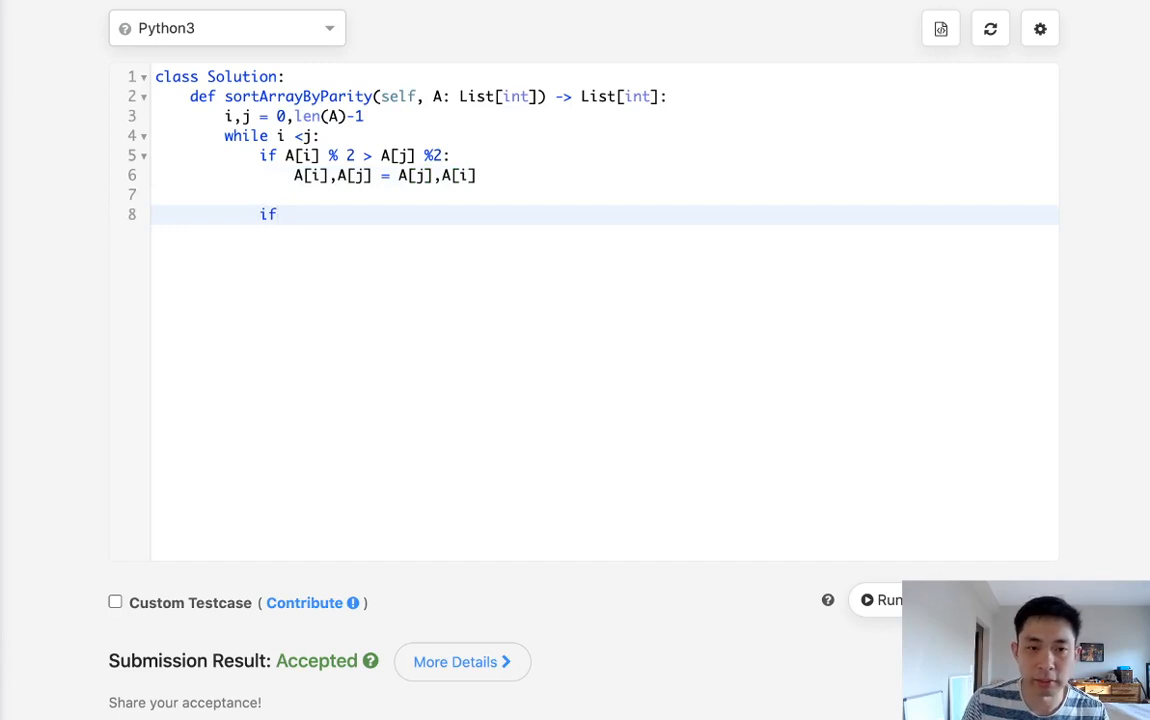
pyautogui.write('A[]')
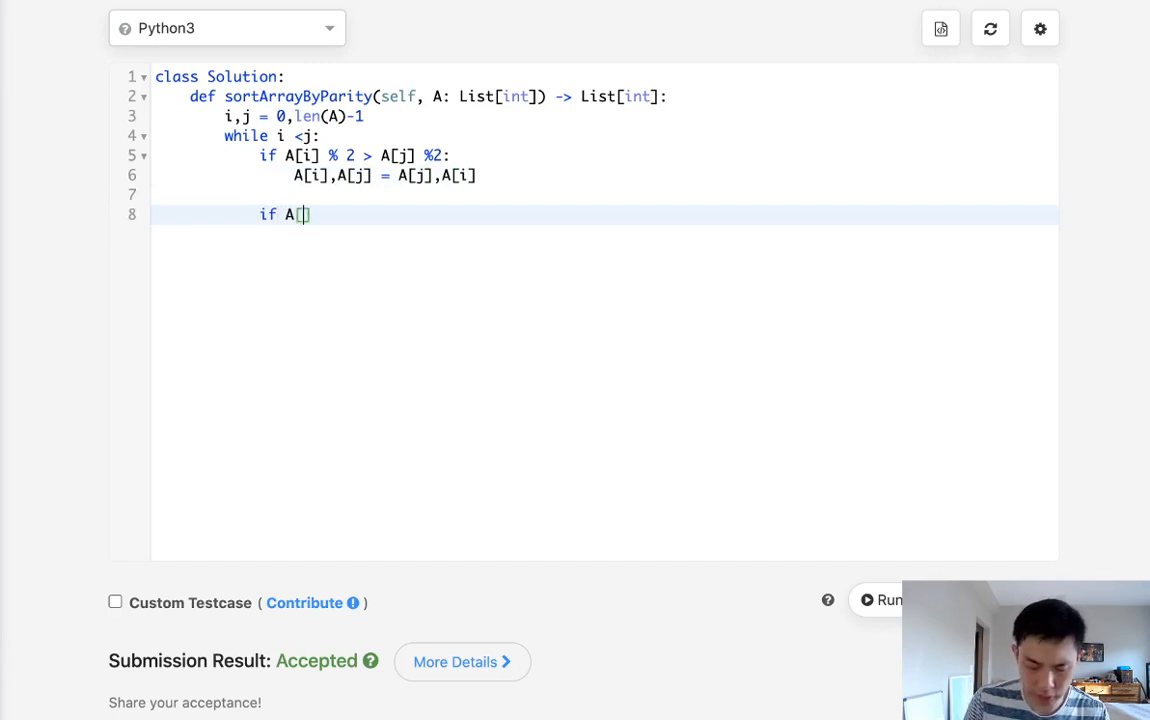
pyautogui.write('i')
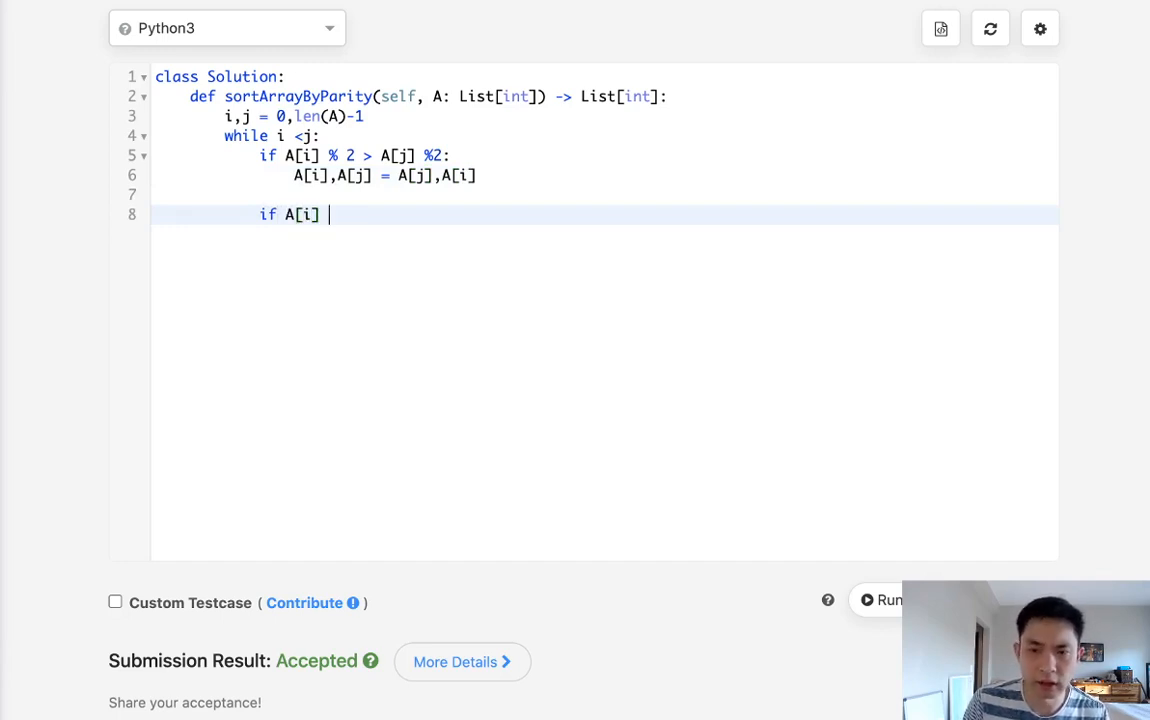
pyautogui.write('% 2')
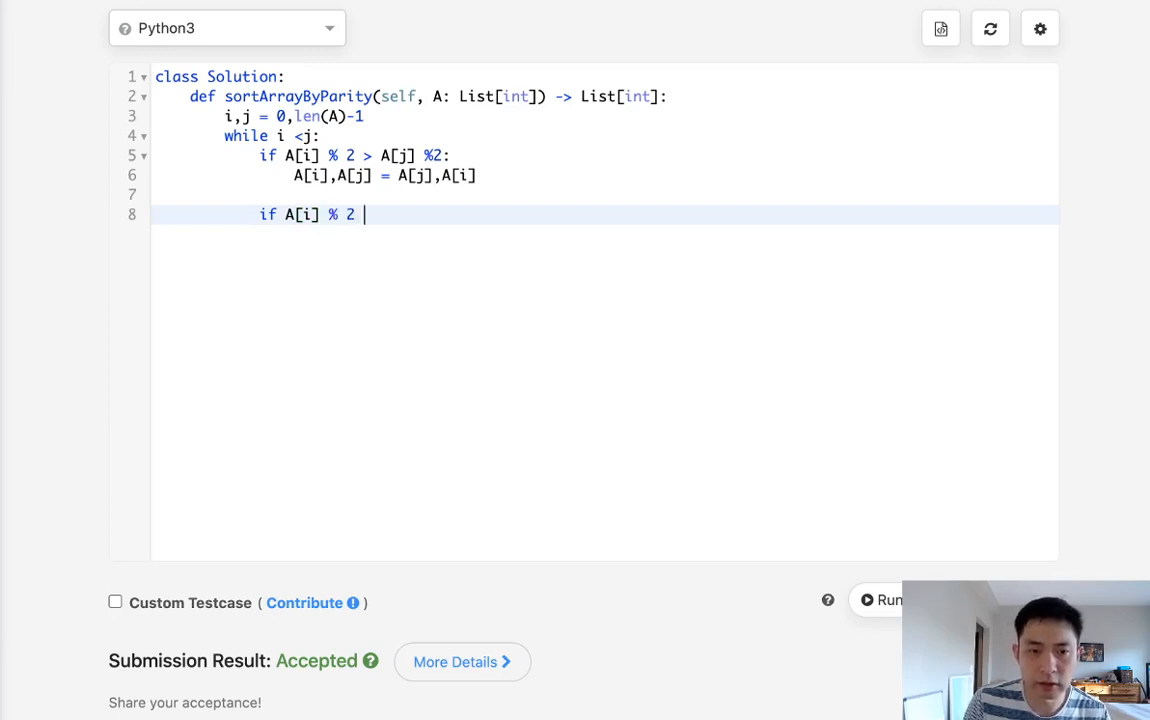
pyautogui.write('==')
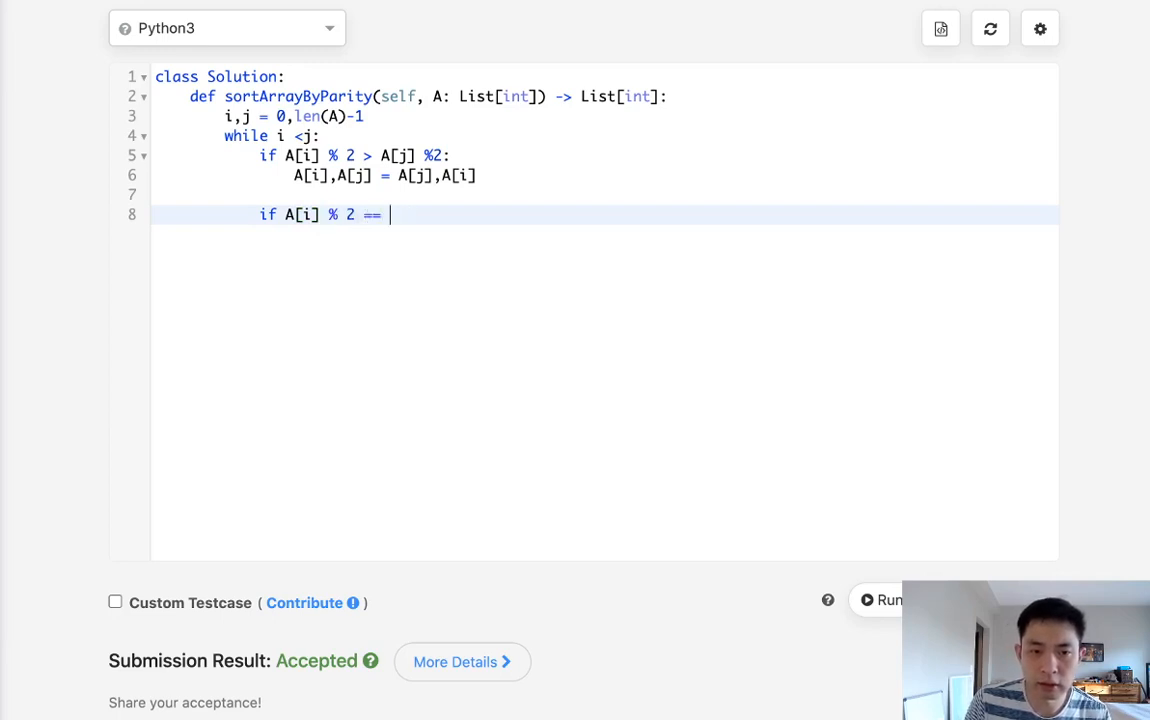
pyautogui.write('0: i')
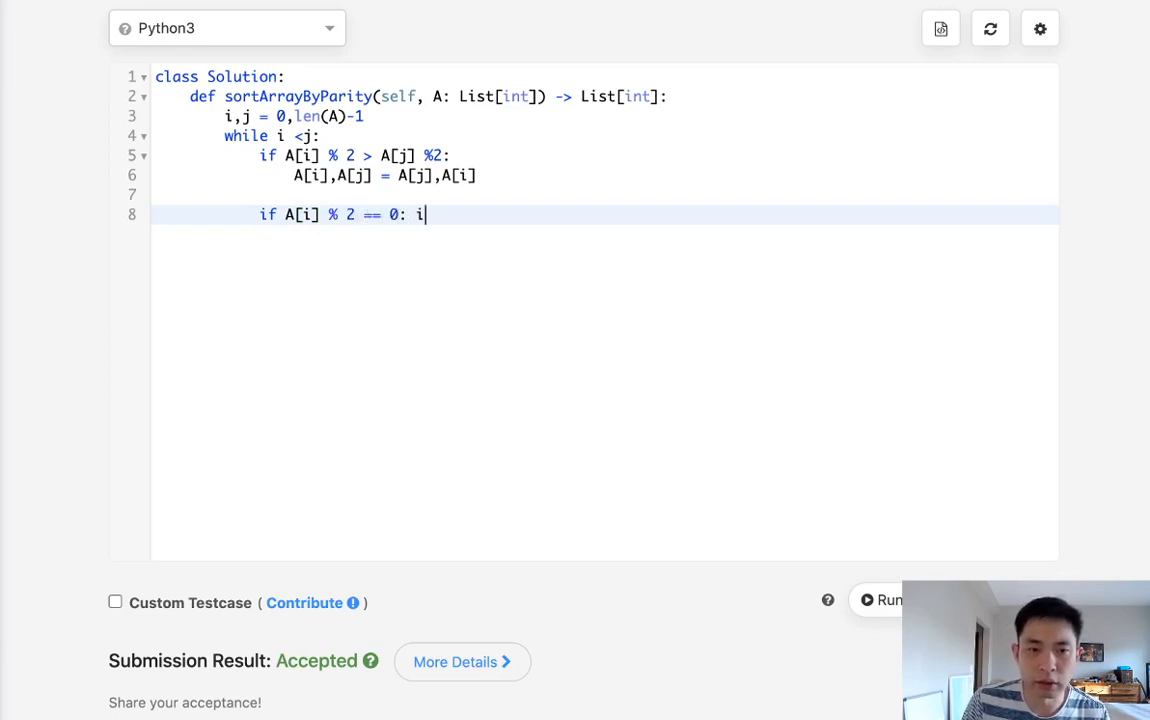
pyautogui.write('+=1')
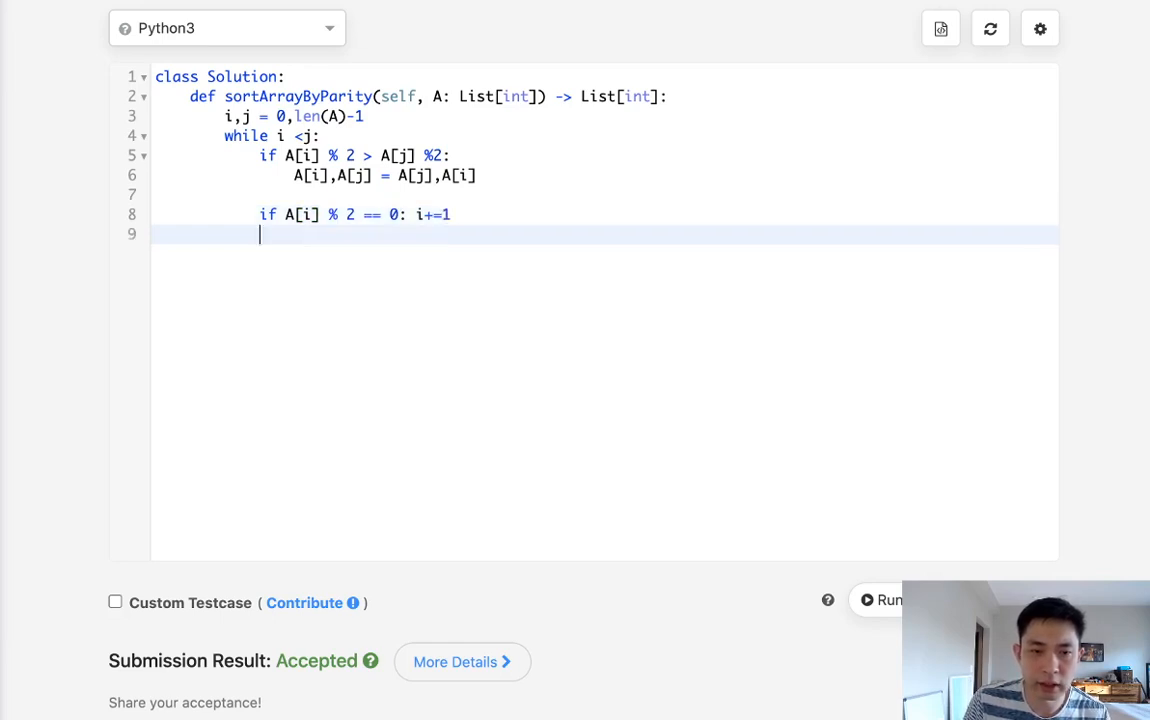
# Add a line decrementing j by 1 when A[j] % 2 == 1
pyautogui.write('if A[')
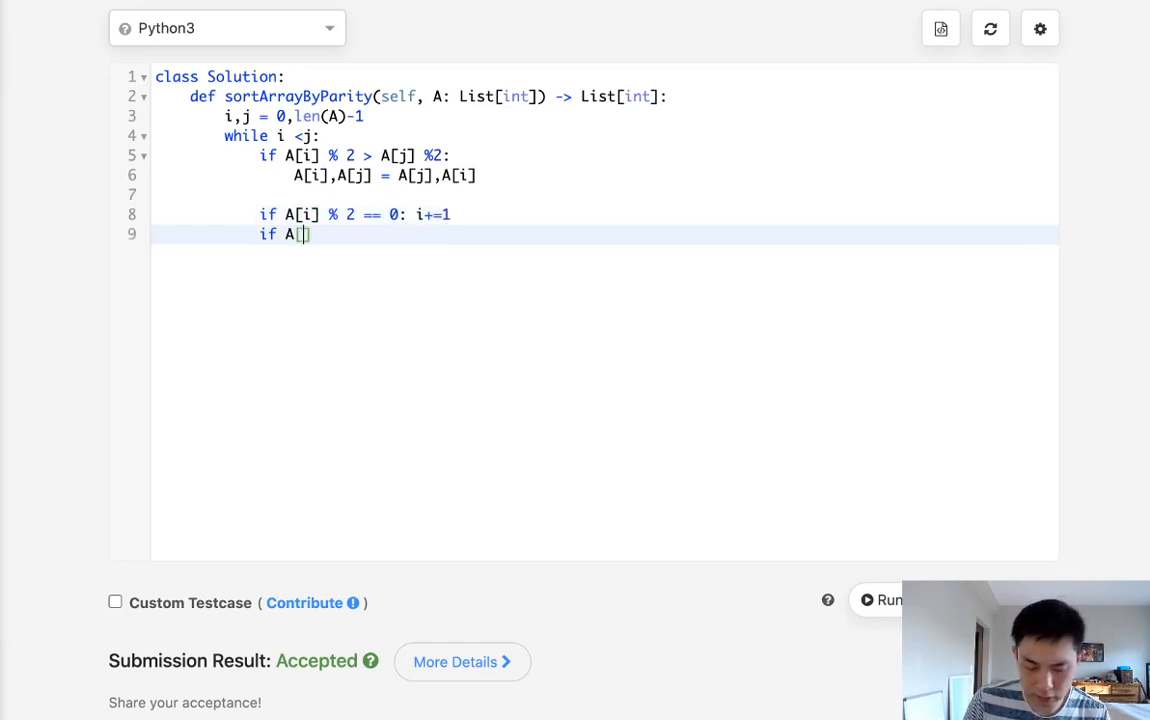
pyautogui.write('j]')
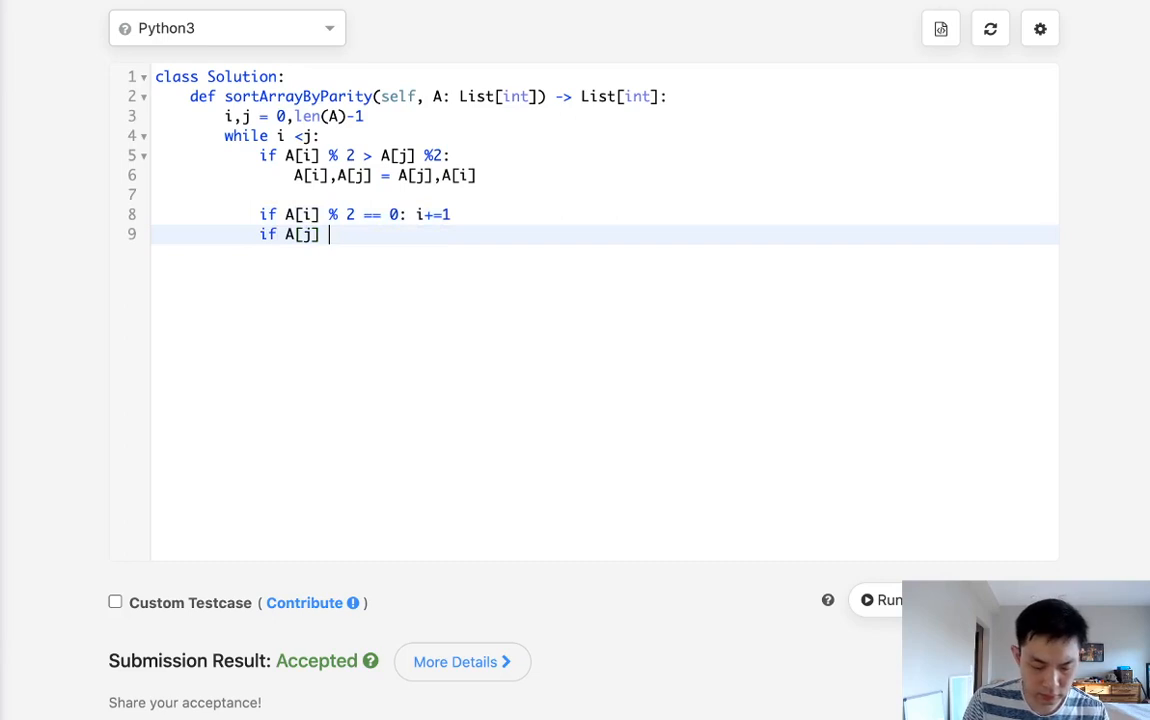
pyautogui.write('% 2 == 1: j')
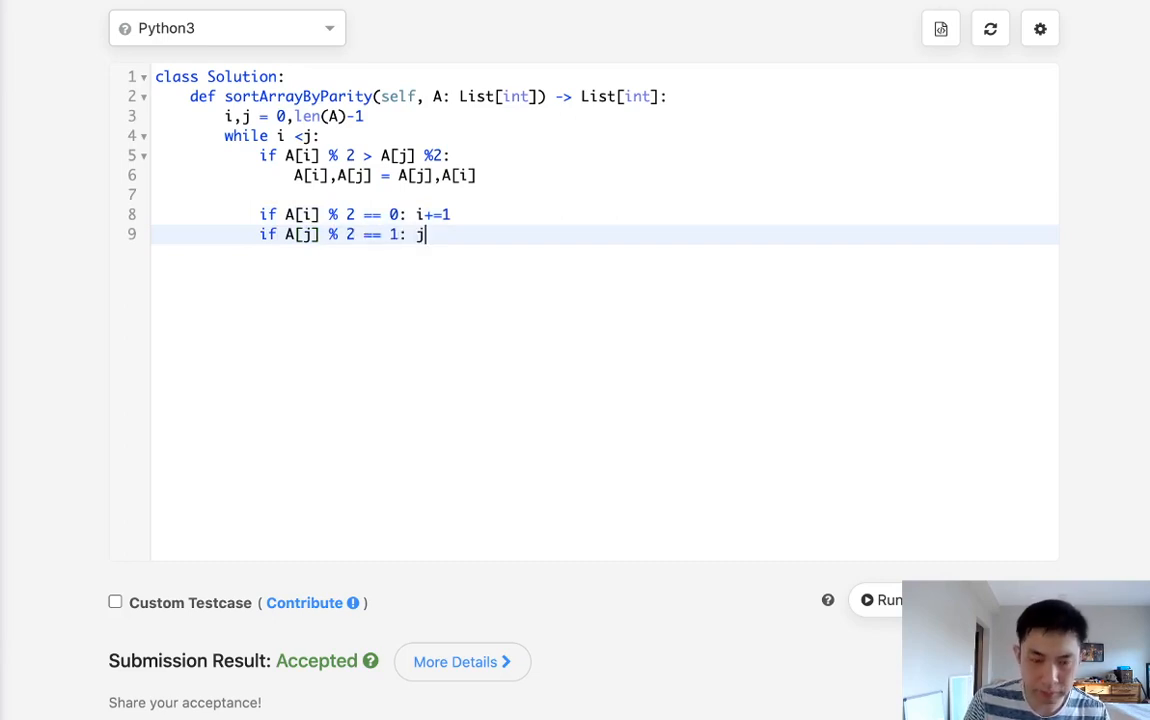
pyautogui.write('-=1')
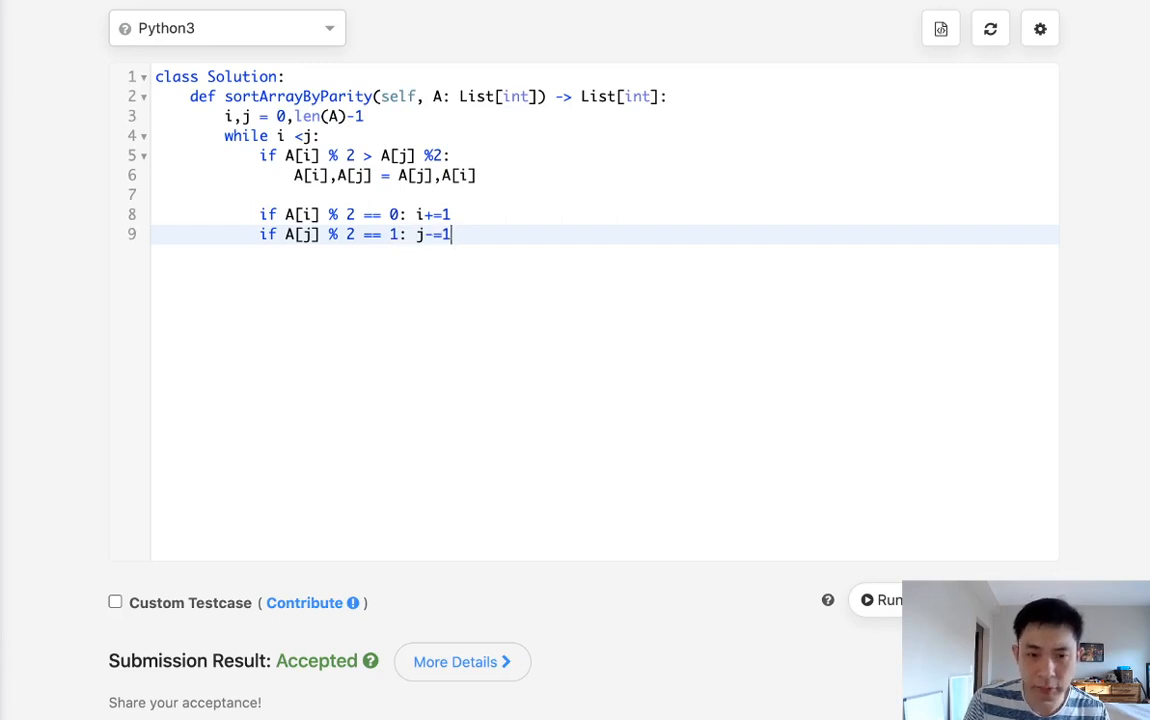
pyautogui.press('Enter')
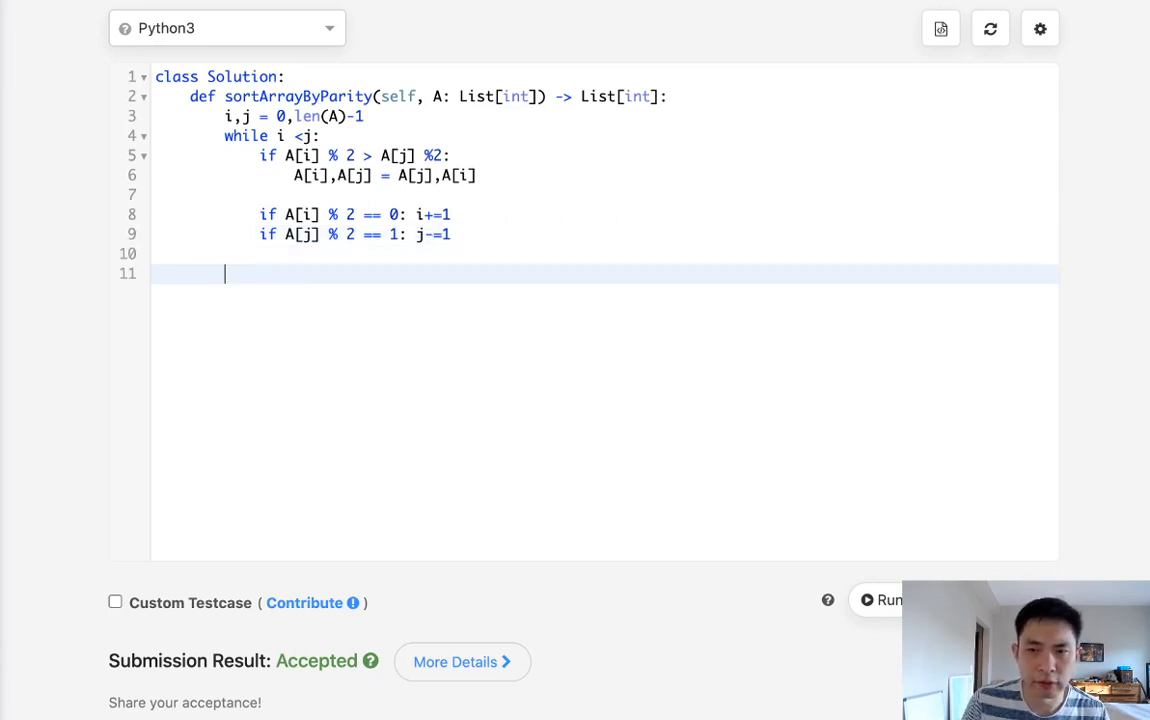
# Type return A after the while loop
pyautogui.write('return A')
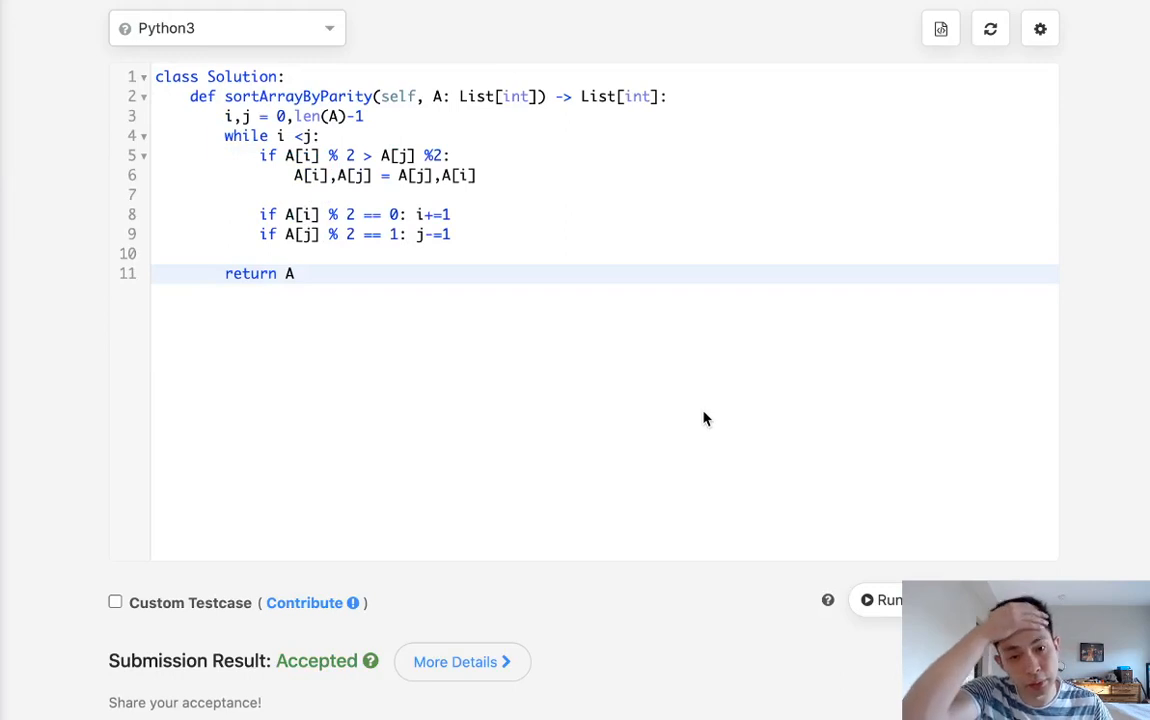
pyautogui.moveTo(694, 175)
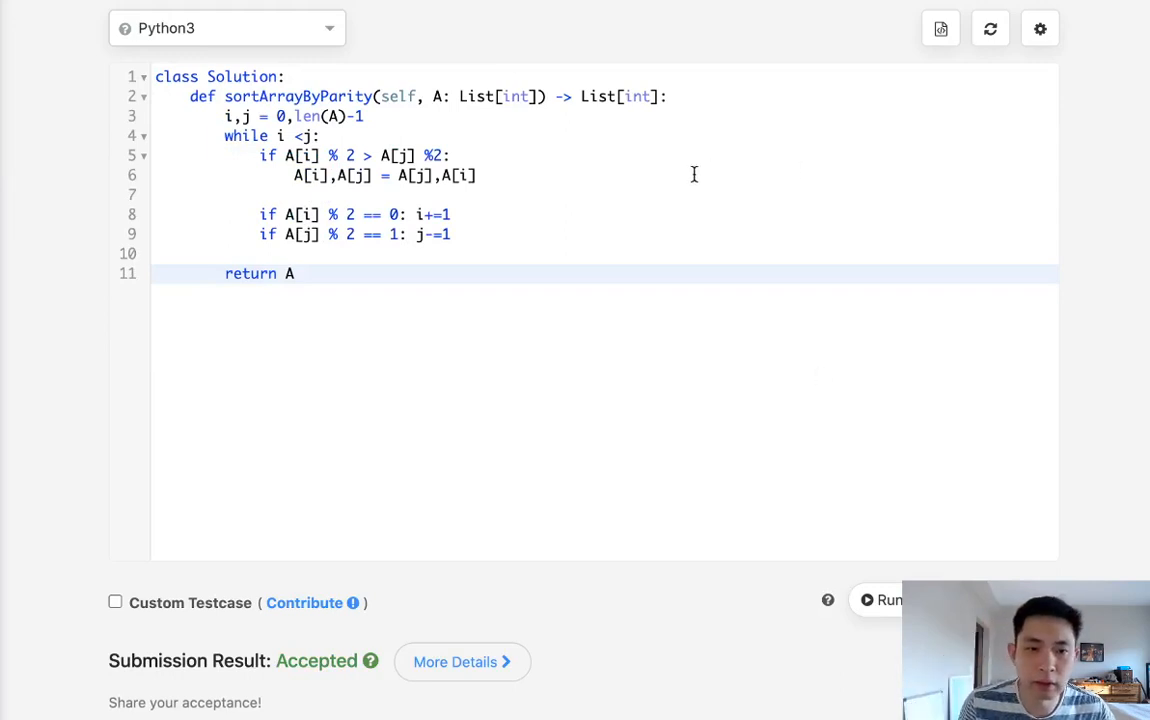
pyautogui.moveTo(348, 254)
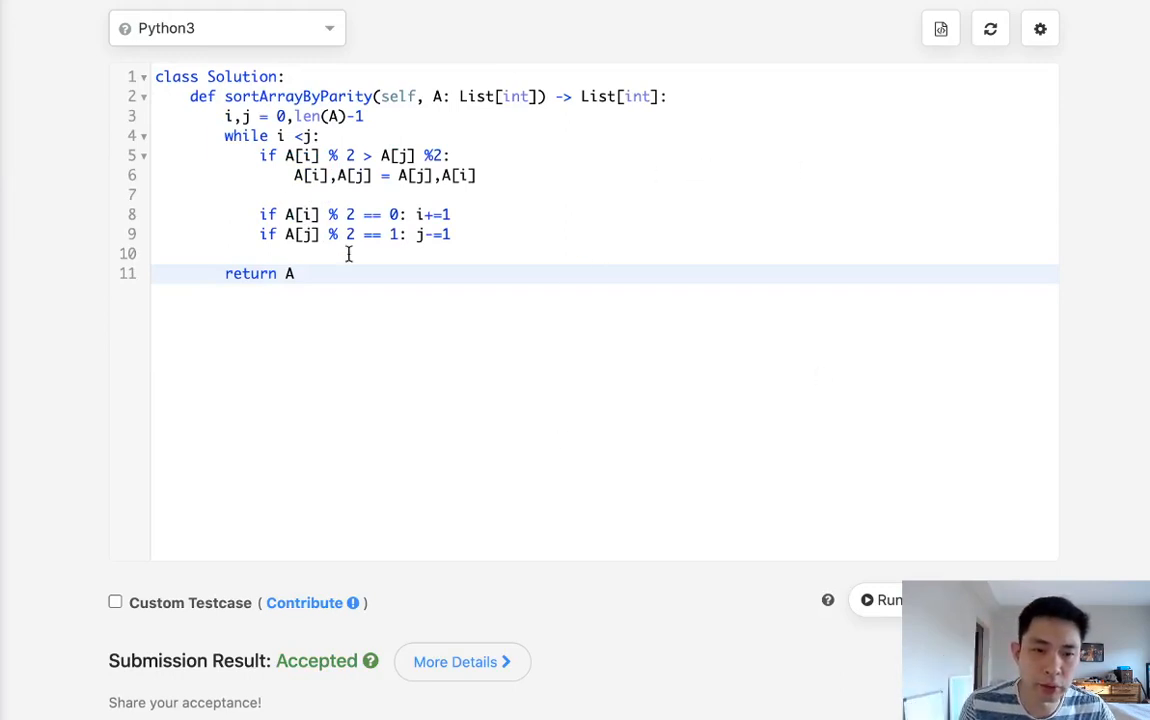